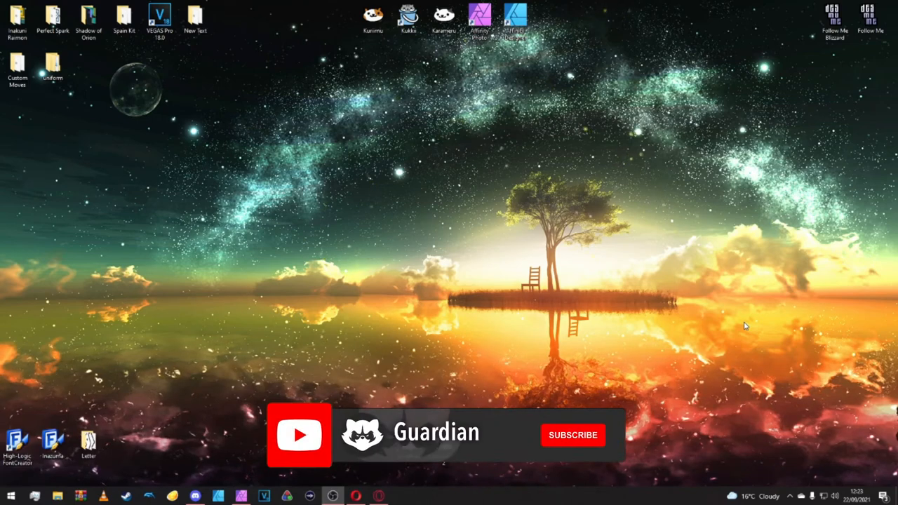
# Step: Open the Spain Kit folder from the desktop to list its kit subfolders and archive files
pyautogui.click(572, 435)
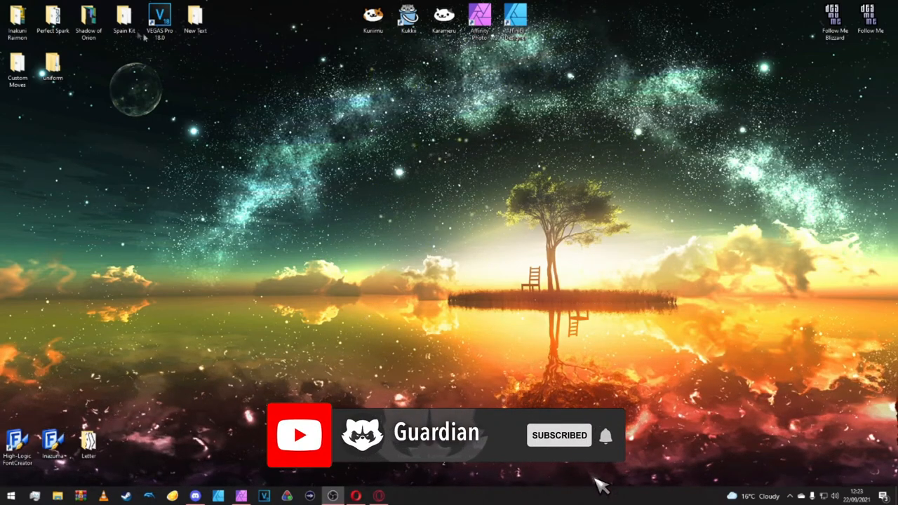
pyautogui.doubleClick(123, 17)
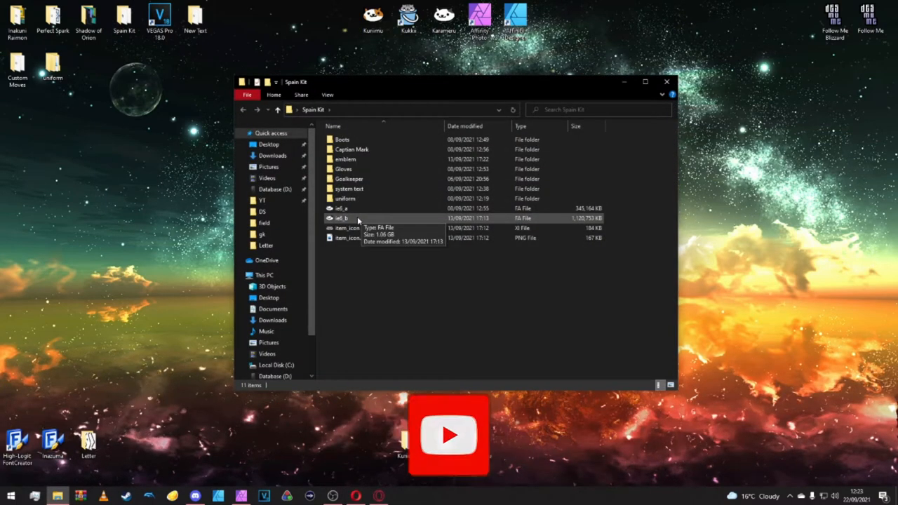
# Step: Open the ie5.fa archive in Kuriimu and browse to data/chr/model/rpg/body to list its files
pyautogui.doubleClick(340, 217)
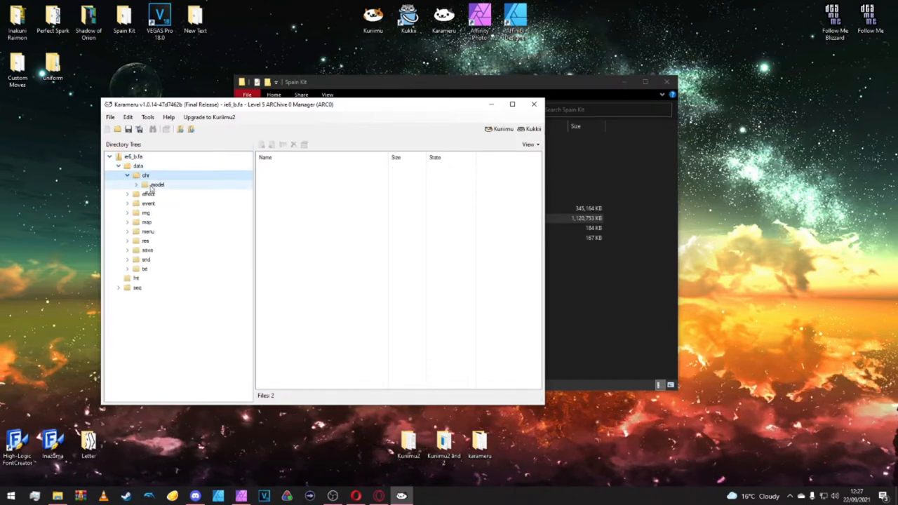
pyautogui.click(135, 184)
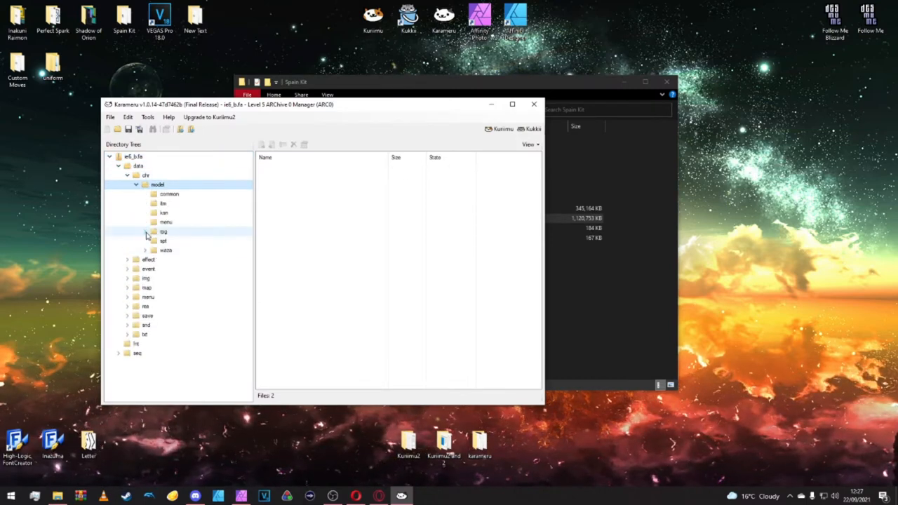
pyautogui.click(145, 232)
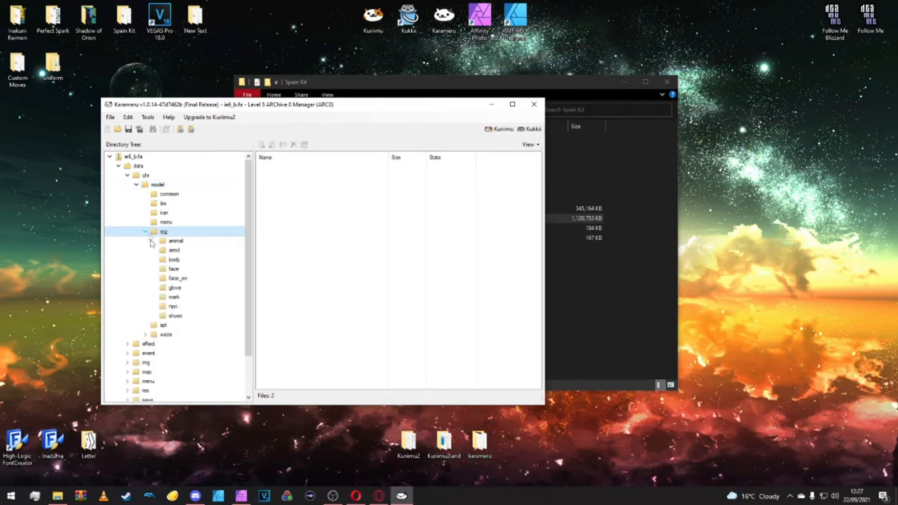
pyautogui.click(174, 258)
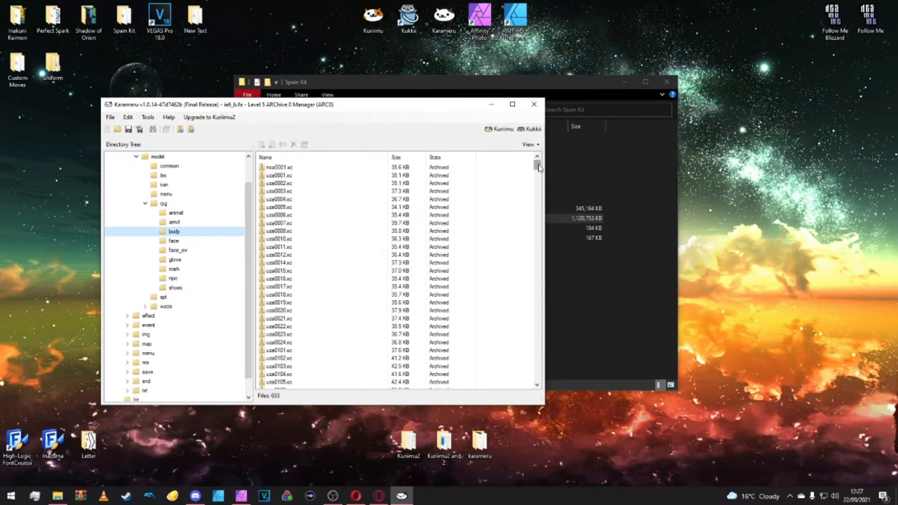
pyautogui.scroll(-3)
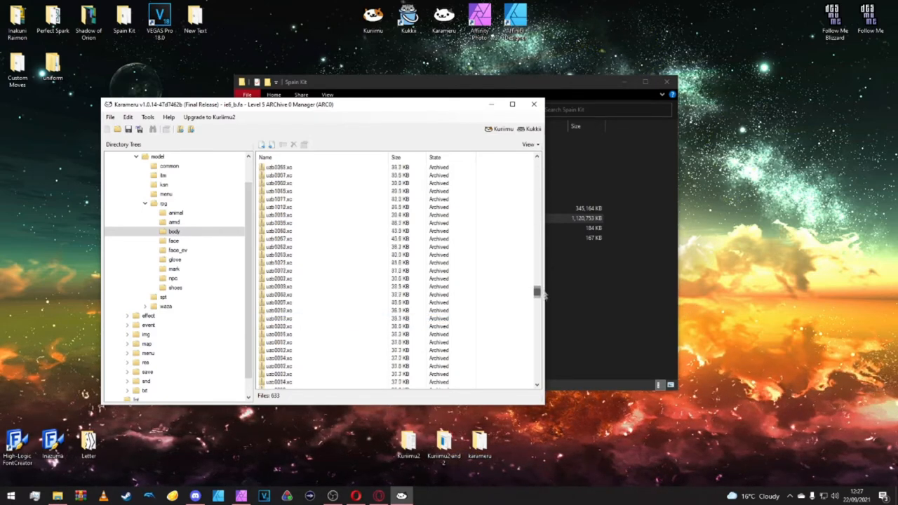
pyautogui.scroll(-3)
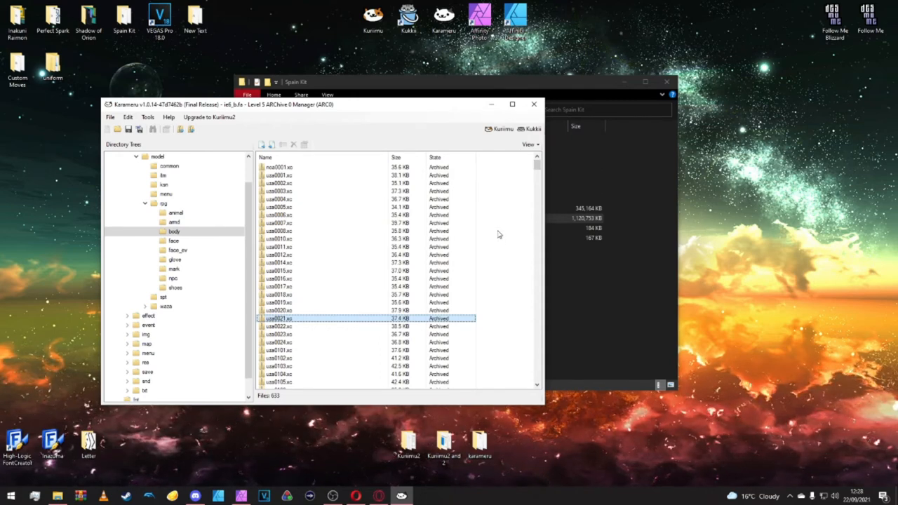
pyautogui.moveTo(567, 205)
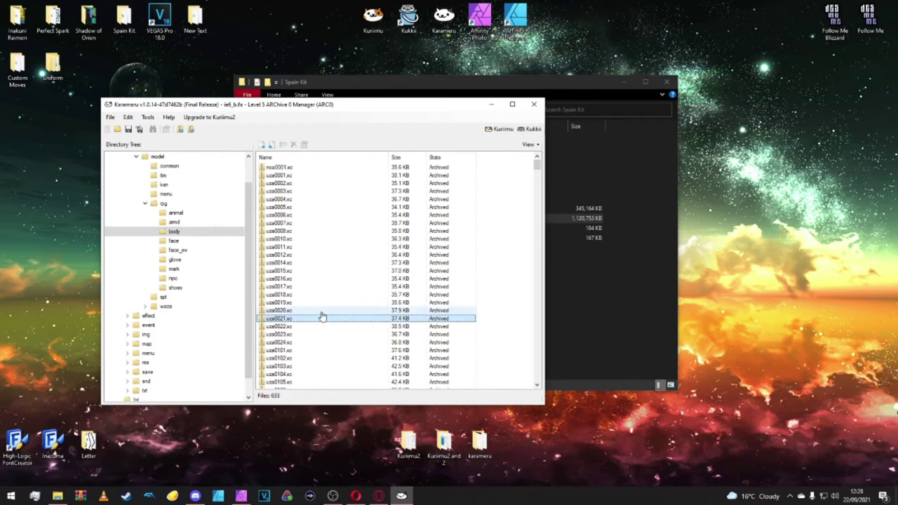
pyautogui.moveTo(303, 320)
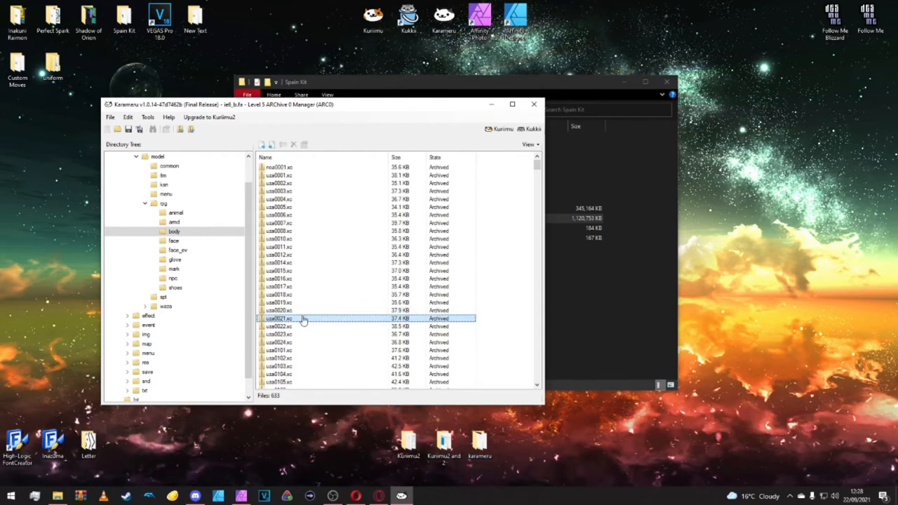
pyautogui.moveTo(300, 323)
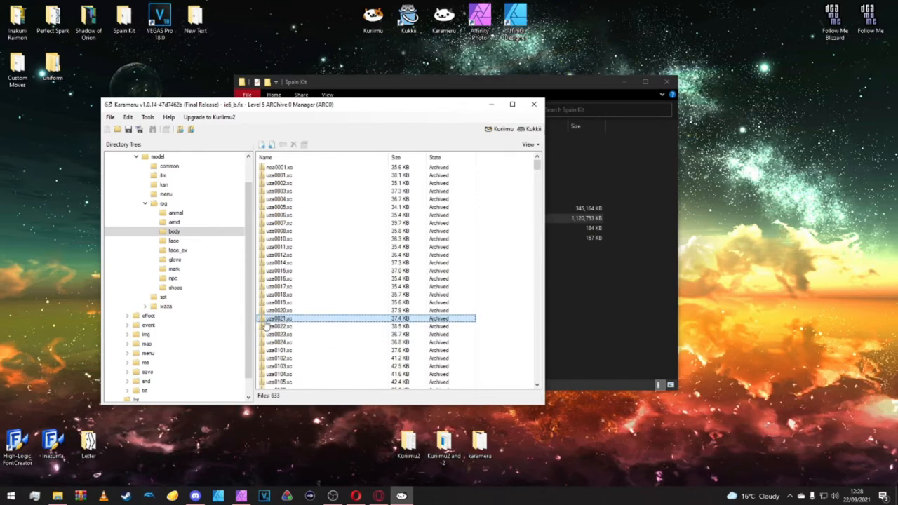
pyautogui.moveTo(273, 323)
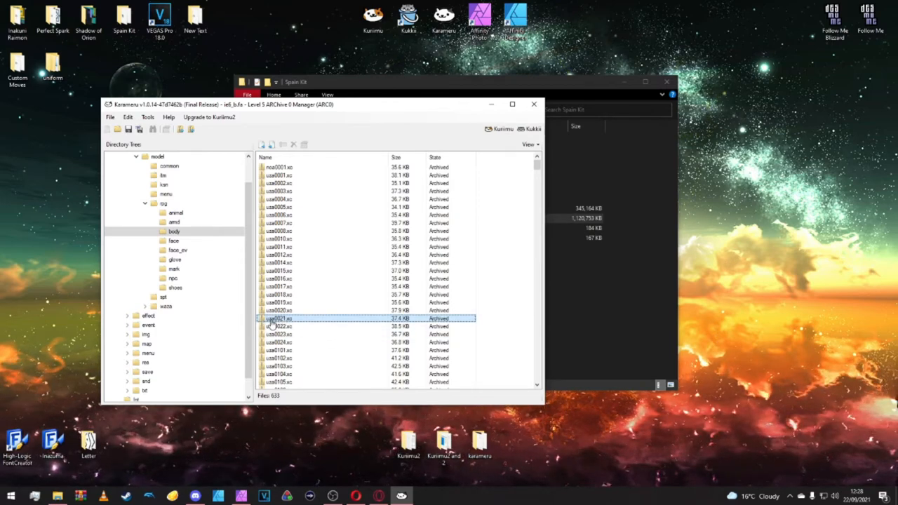
# Step: Extract the body file uea0021.xc and create a new rpg folder inside Spain Kit for it
pyautogui.rightClick(278, 317)
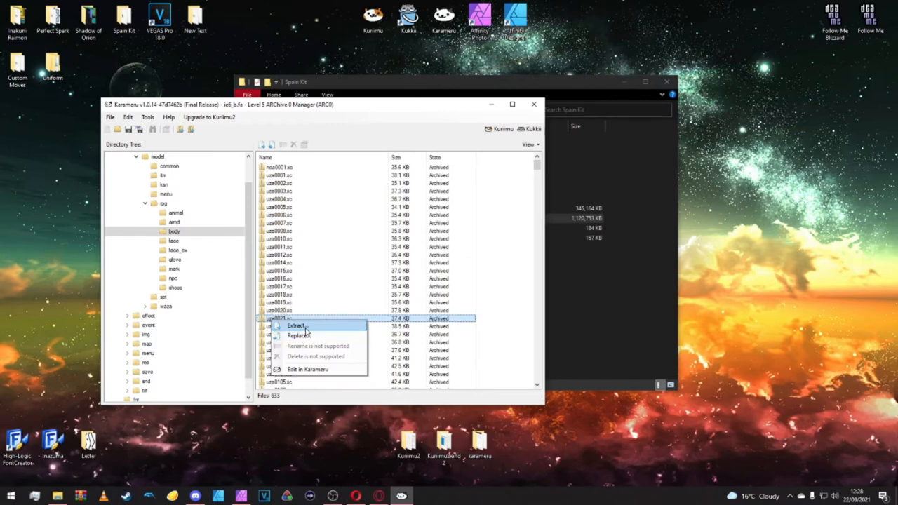
pyautogui.click(297, 326)
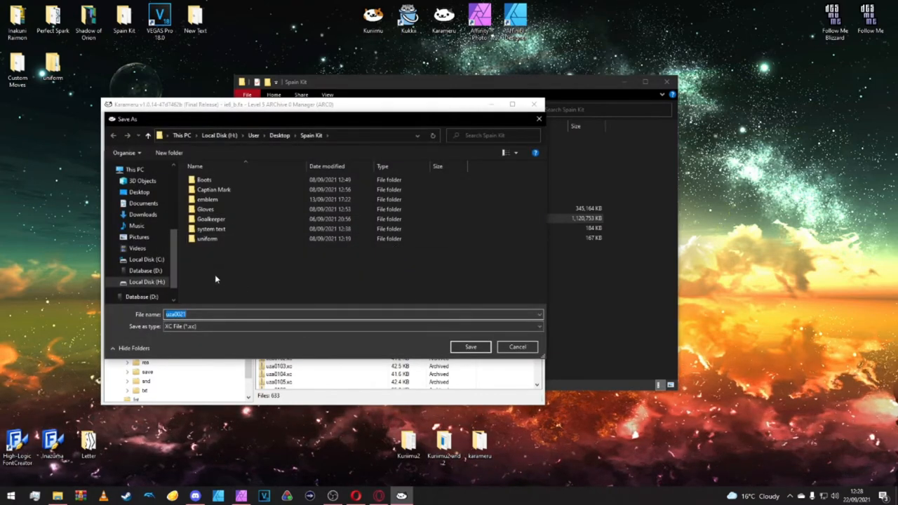
pyautogui.rightClick(216, 278)
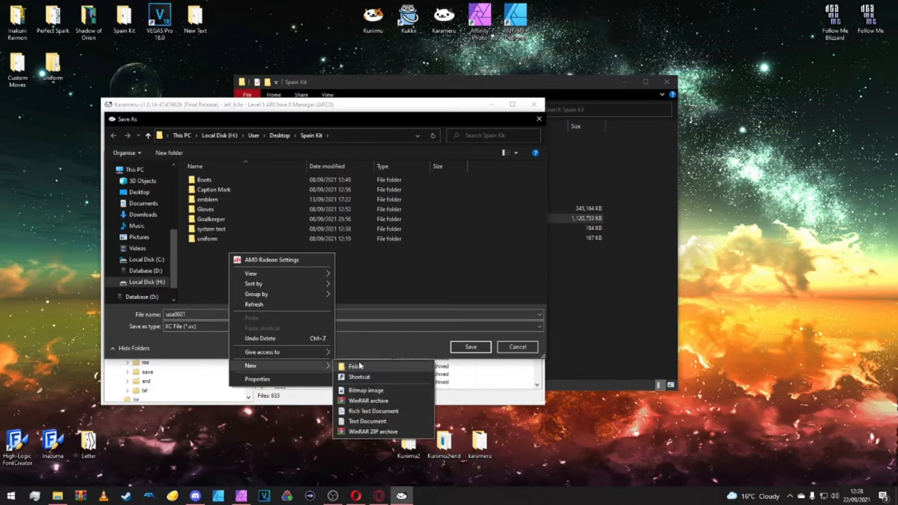
pyautogui.click(354, 365)
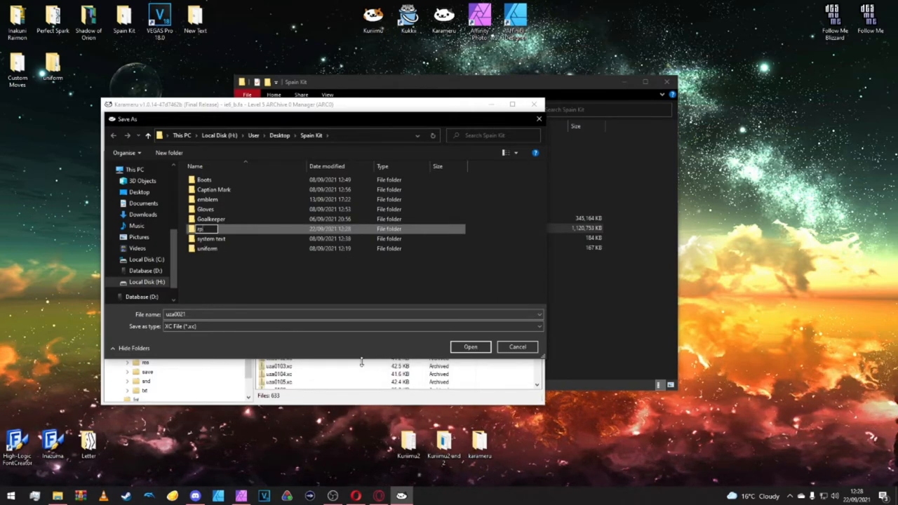
pyautogui.doubleClick(199, 228)
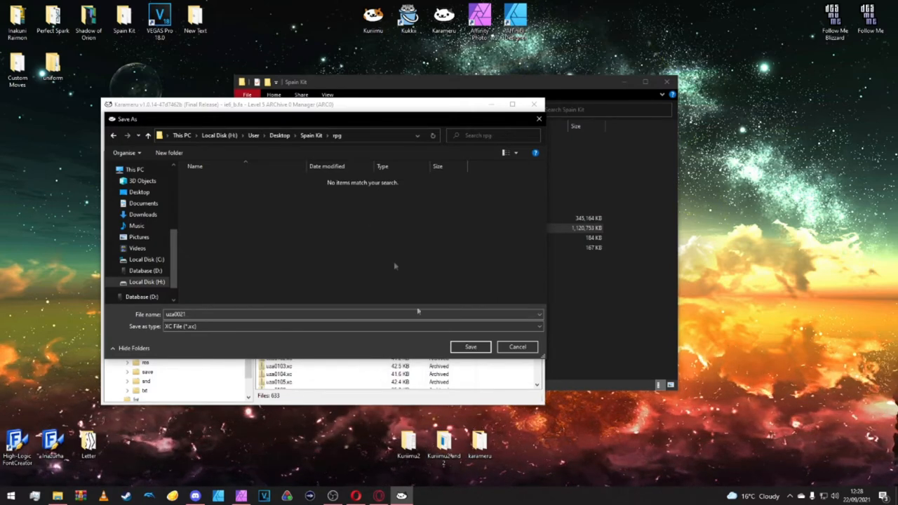
# Step: Create a field folder inside rpg and save the extracted file into it
pyautogui.rightClick(396, 266)
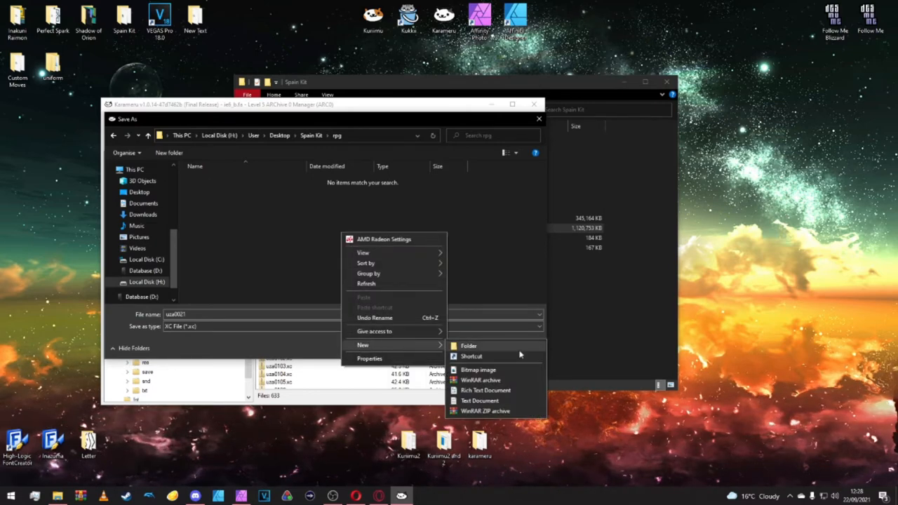
pyautogui.click(468, 346)
pyautogui.write('field')
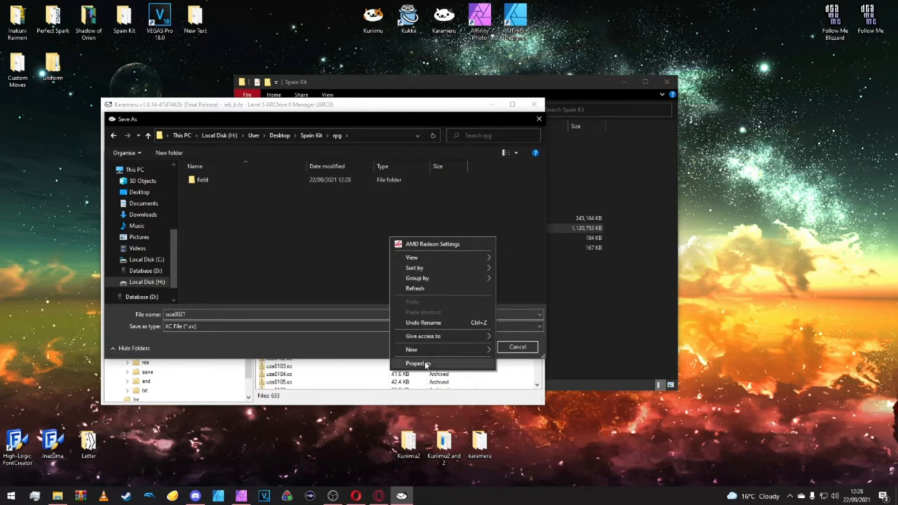
pyautogui.click(411, 349)
pyautogui.write('gk')
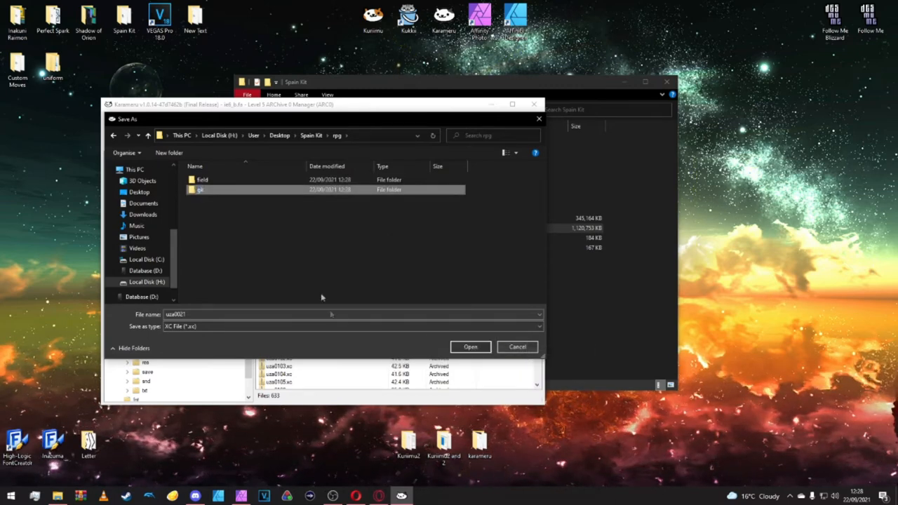
pyautogui.doubleClick(202, 179)
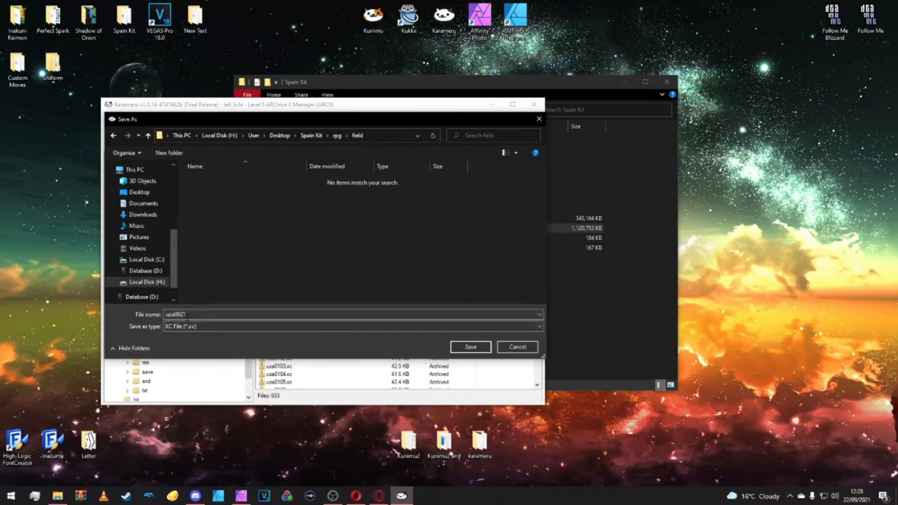
pyautogui.click(470, 347)
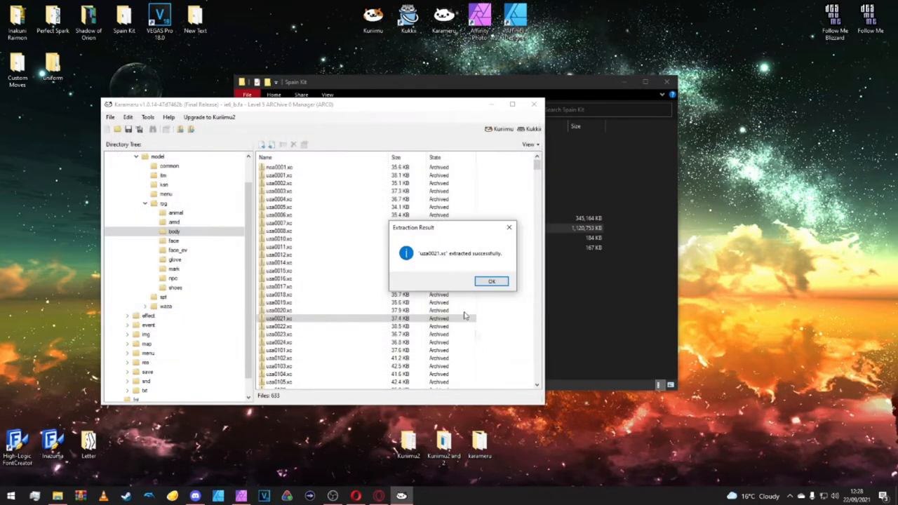
# Step: Extract the second body file uab0021.xc into the Spain Kit rpg folder
pyautogui.click(491, 280)
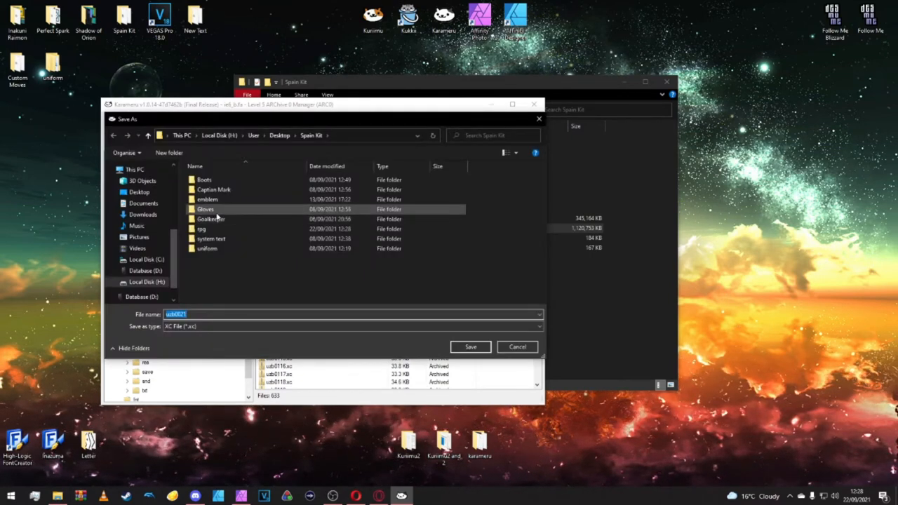
pyautogui.doubleClick(202, 229)
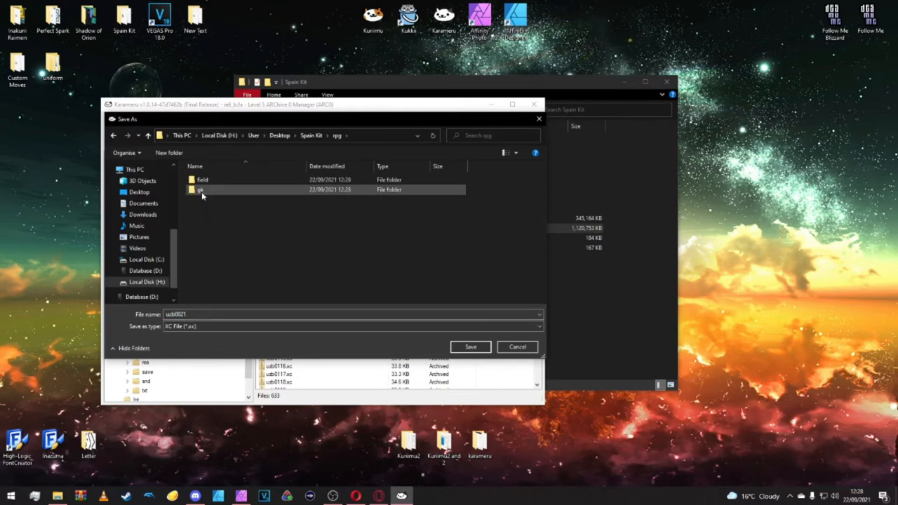
pyautogui.click(470, 347)
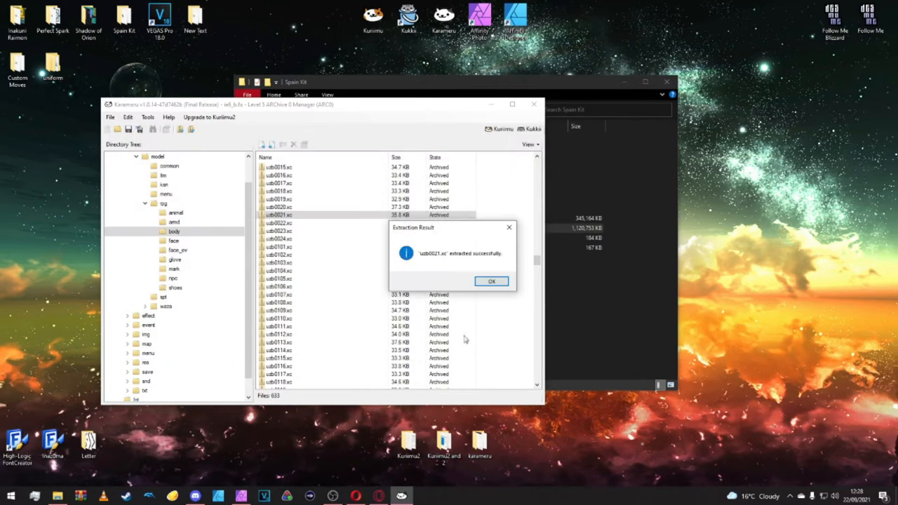
pyautogui.click(491, 281)
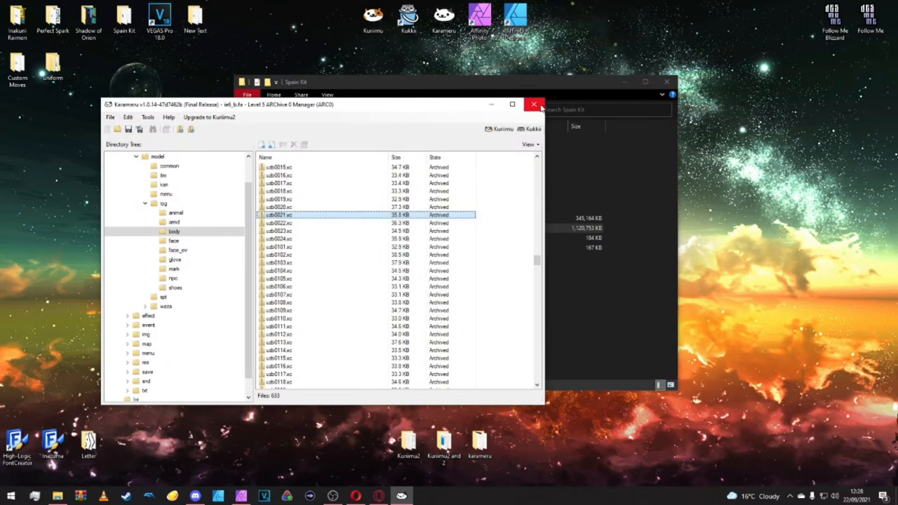
# Step: Close the archive viewer and open the extracted .xc archive in the field folder
pyautogui.click(533, 104)
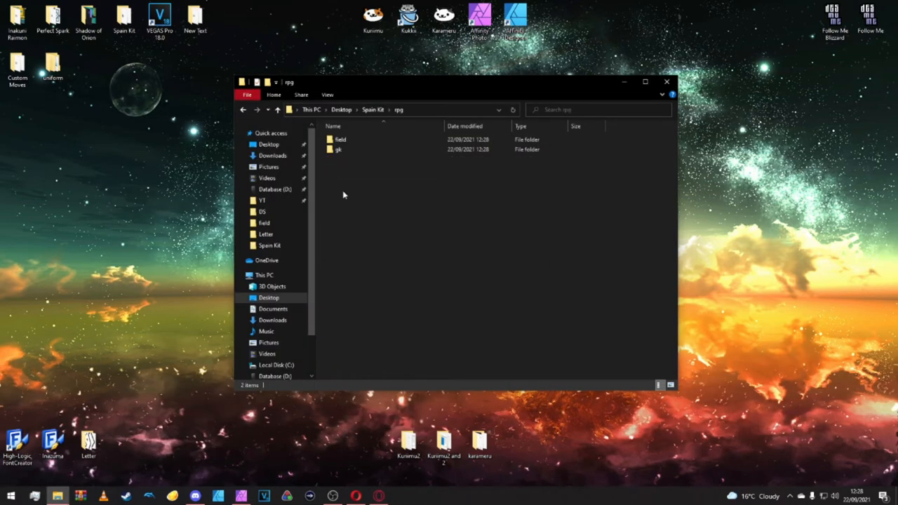
pyautogui.doubleClick(340, 139)
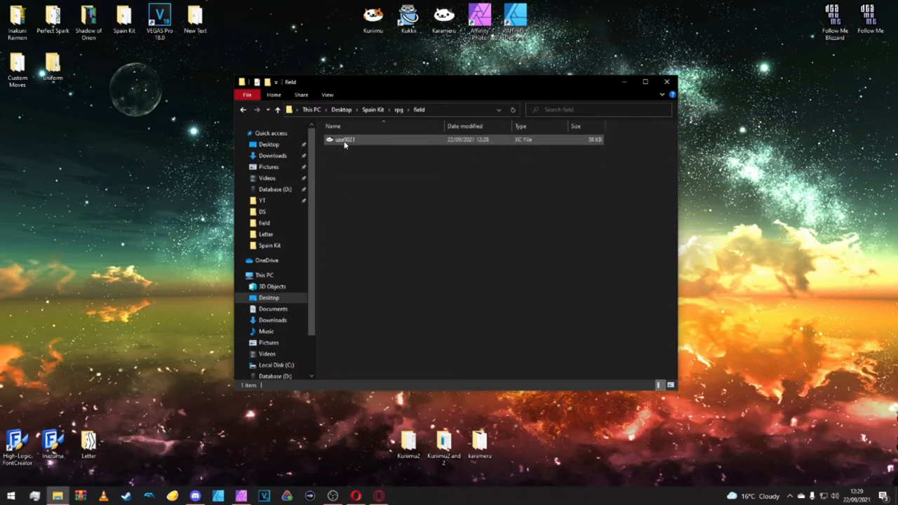
pyautogui.click(345, 139)
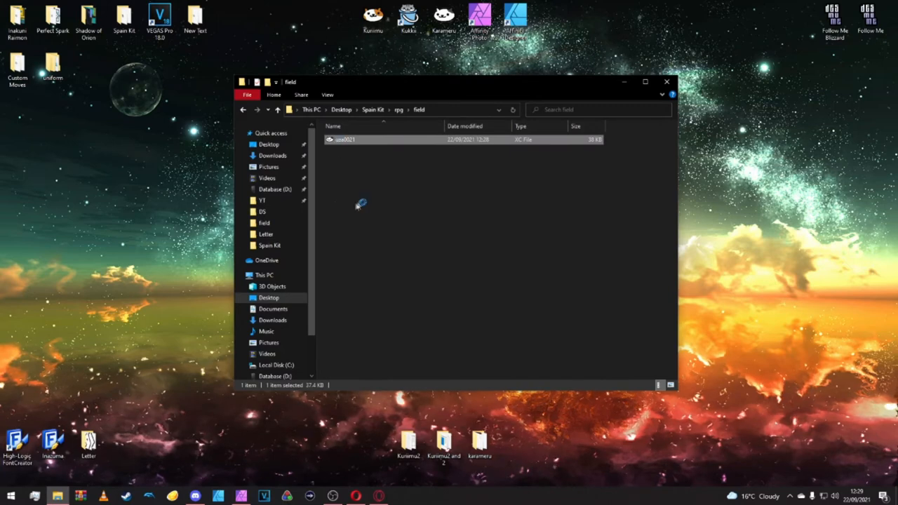
pyautogui.doubleClick(347, 139)
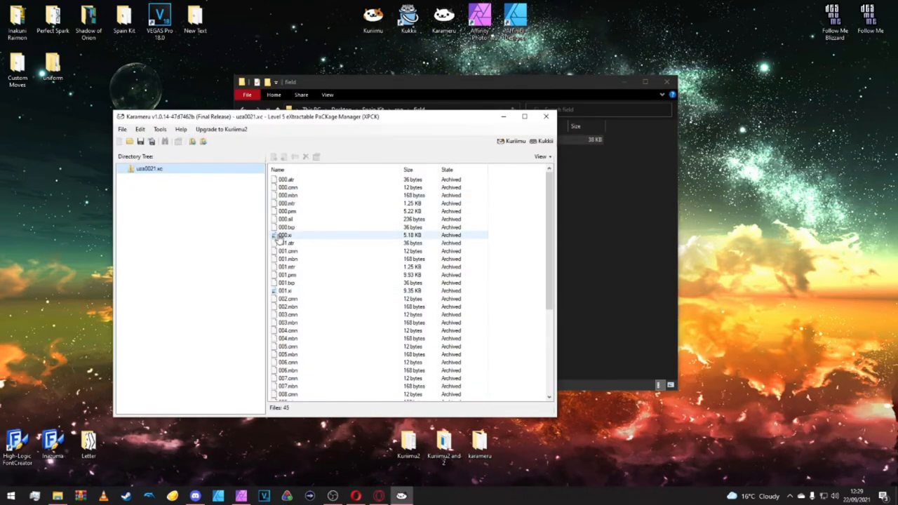
# Step: Preview the archive's texture entries in Kukkii to find the teal kit texture 001.xi
pyautogui.click(287, 236)
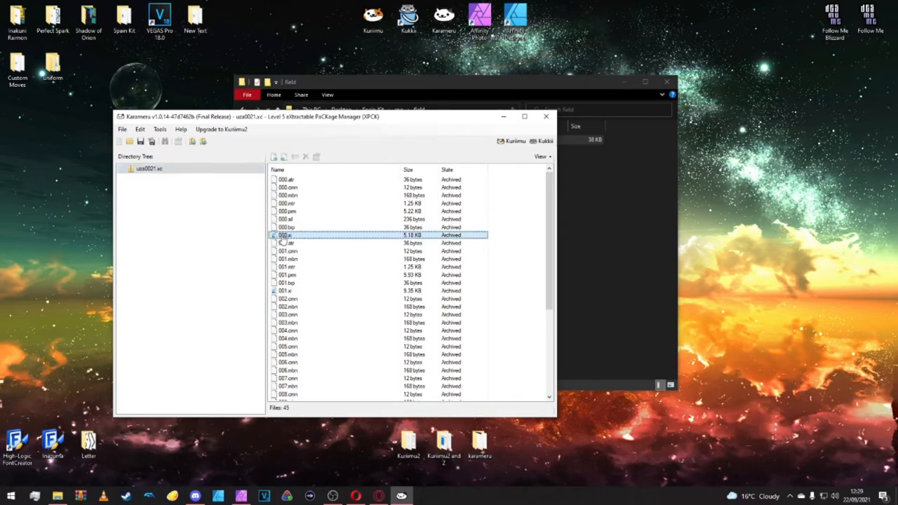
pyautogui.rightClick(287, 236)
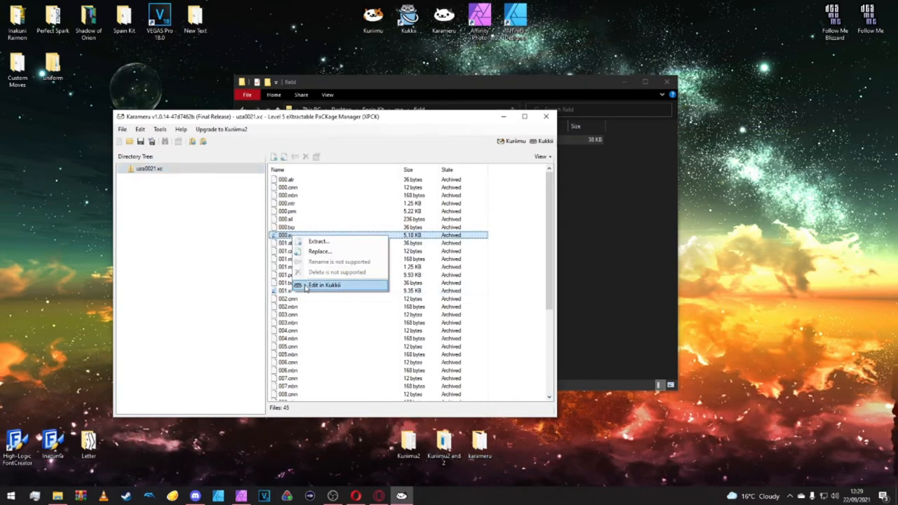
pyautogui.click(330, 284)
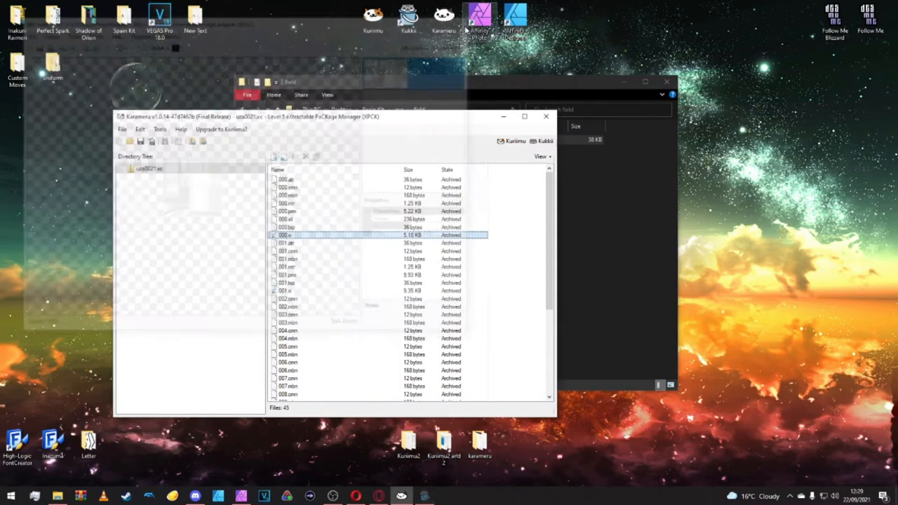
pyautogui.rightClick(287, 290)
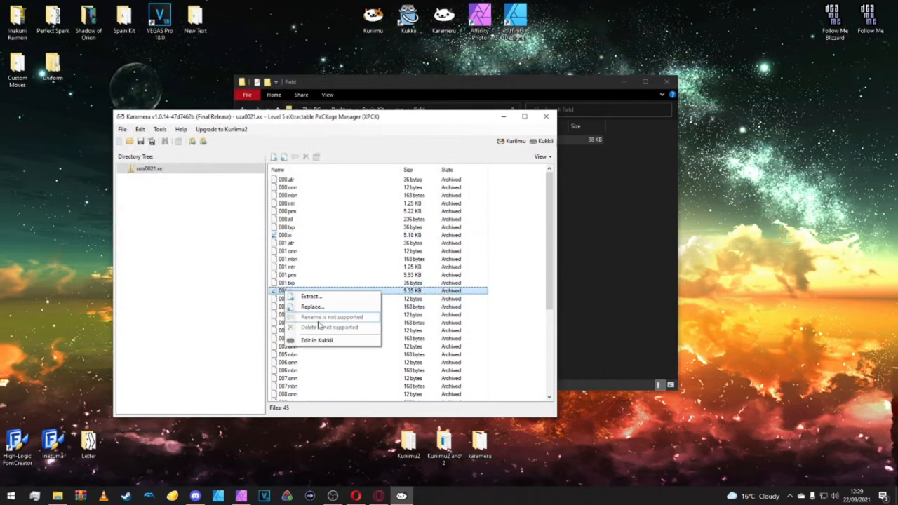
pyautogui.click(317, 338)
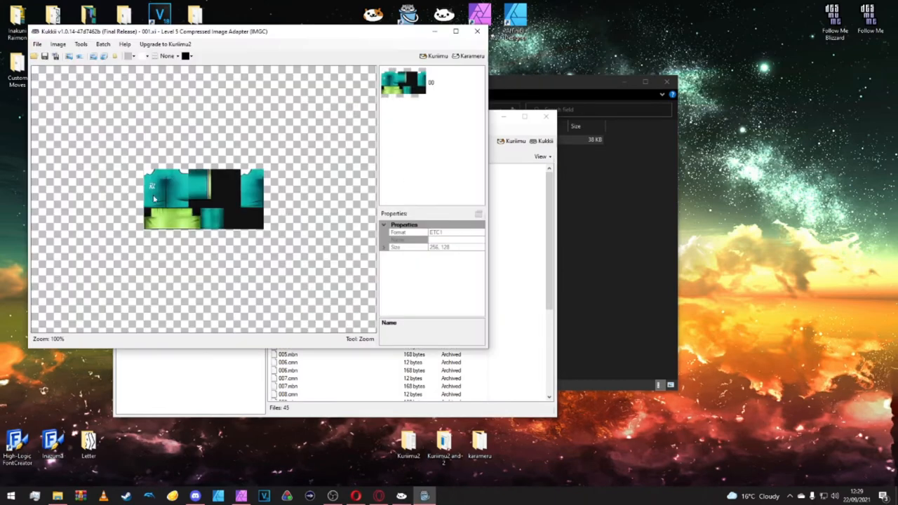
pyautogui.click(404, 83)
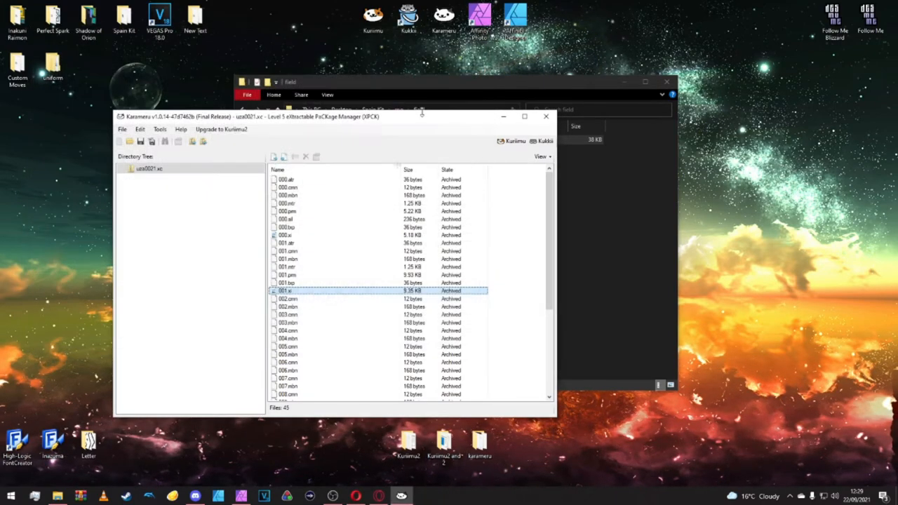
# Step: Export the 001.xi kit texture as a PNG saved in the field folder
pyautogui.rightClick(288, 290)
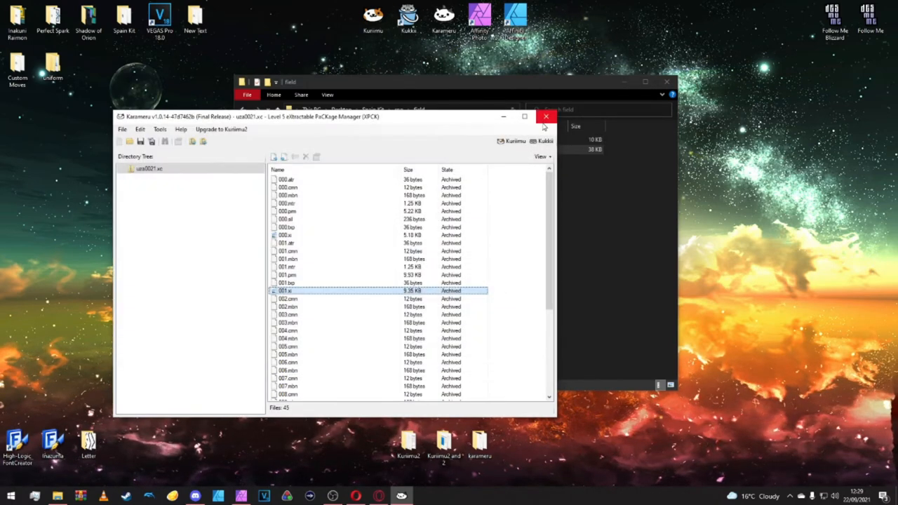
pyautogui.click(546, 115)
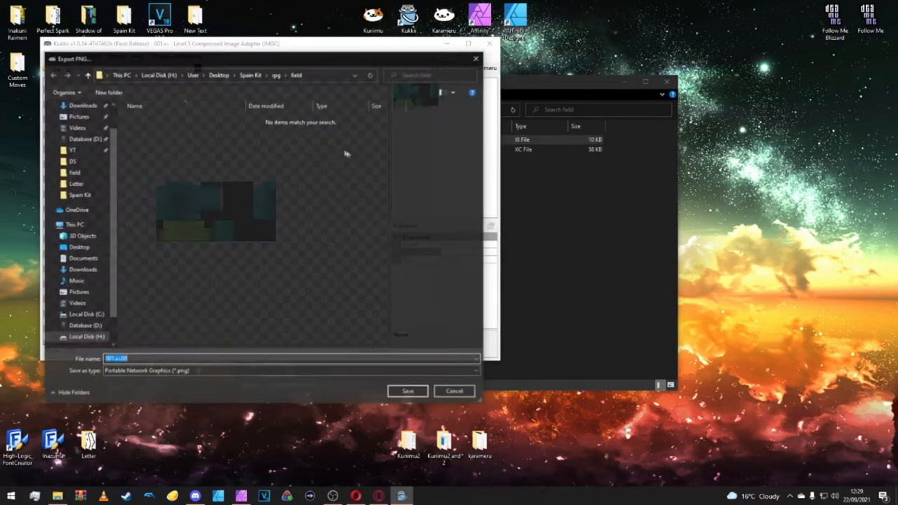
pyautogui.click(407, 390)
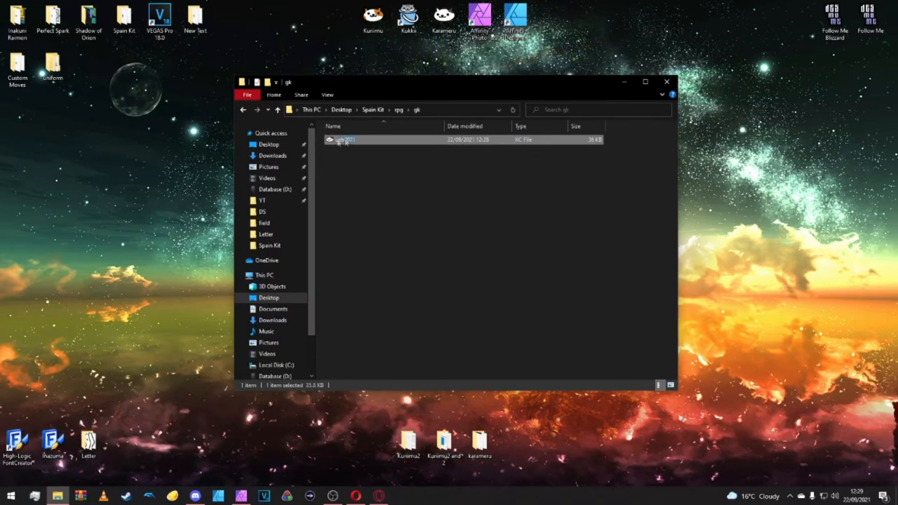
# Step: Check the other kit archive's pink and white texture, then return to the field folder
pyautogui.doubleClick(344, 140)
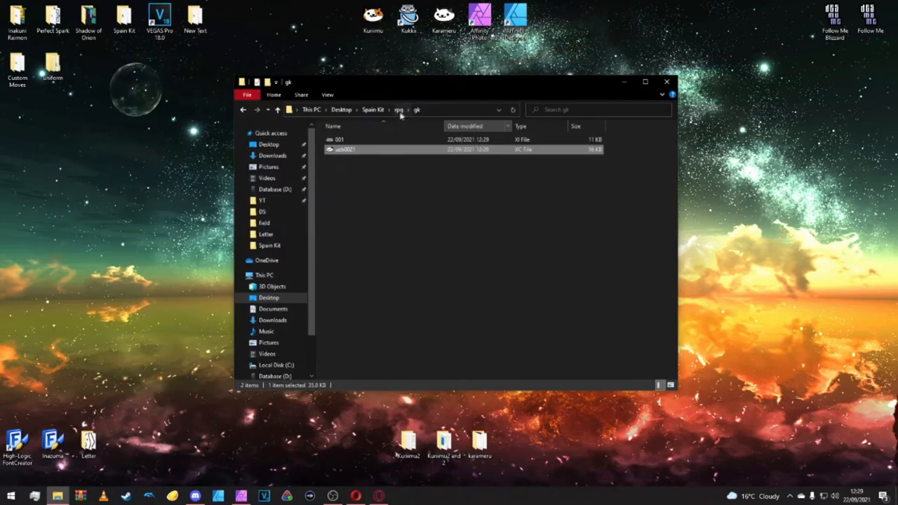
pyautogui.doubleClick(343, 139)
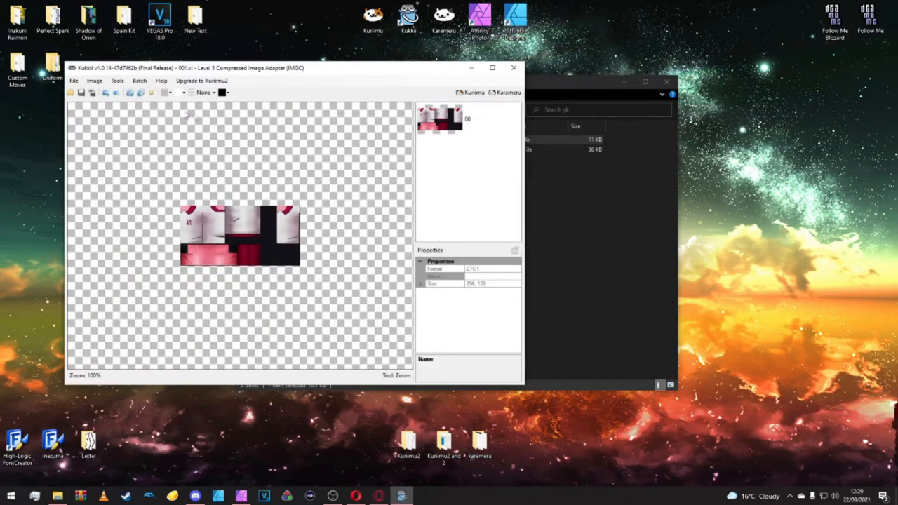
pyautogui.click(443, 118)
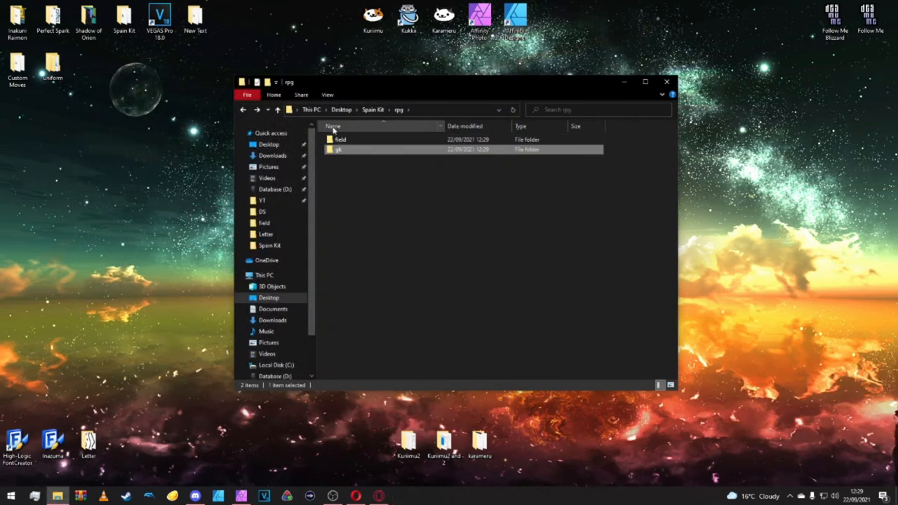
pyautogui.doubleClick(340, 139)
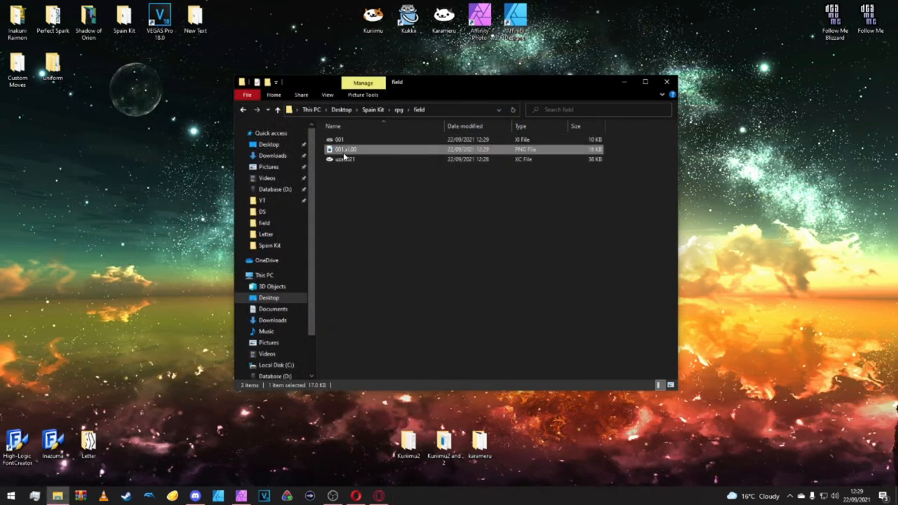
# Step: Bring up options for the exported PNG to open it in Affinity Photo
pyautogui.rightClick(348, 149)
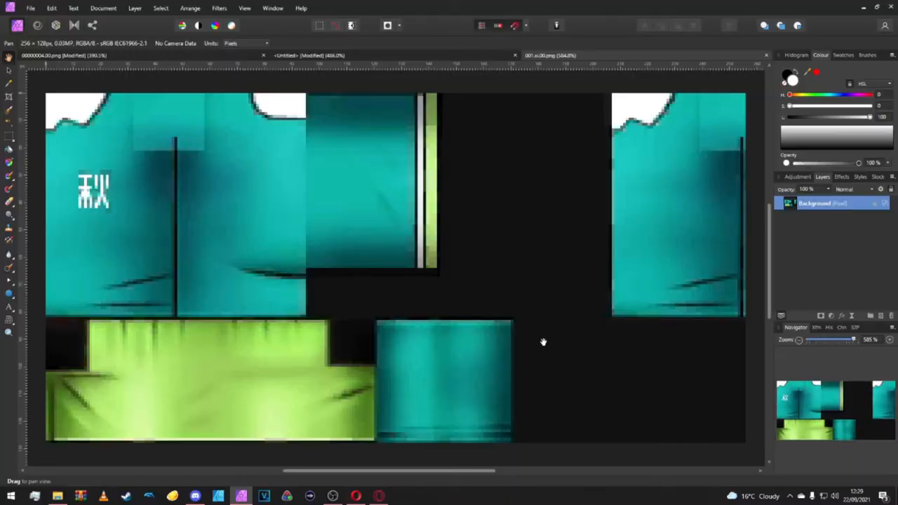
pyautogui.moveTo(202, 211)
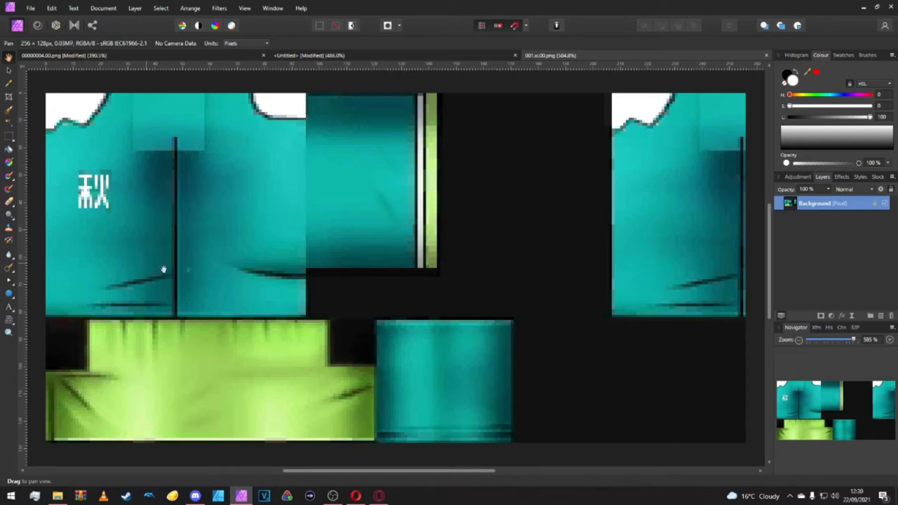
pyautogui.moveTo(153, 230)
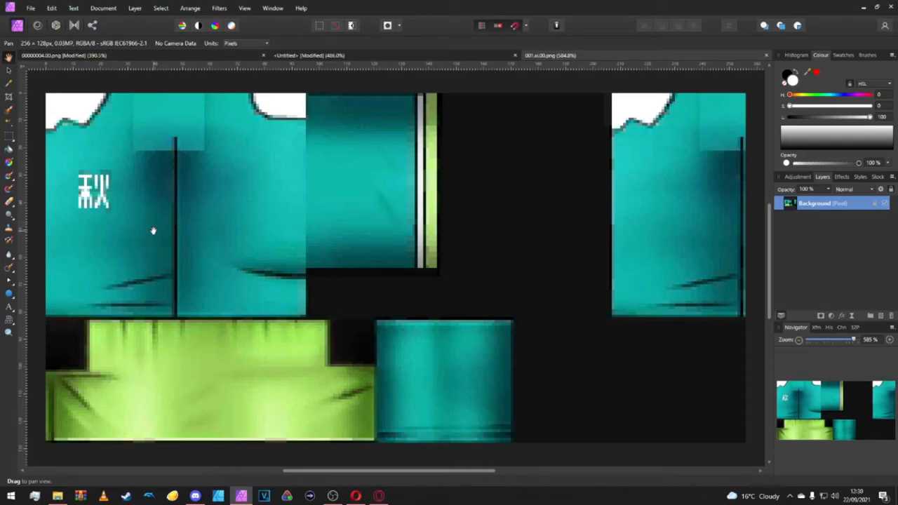
pyautogui.moveTo(143, 166)
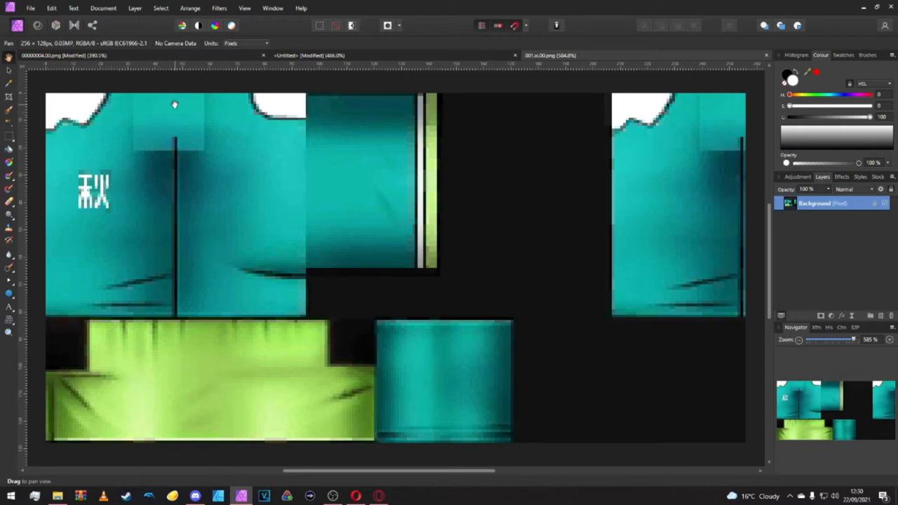
pyautogui.moveTo(55, 184)
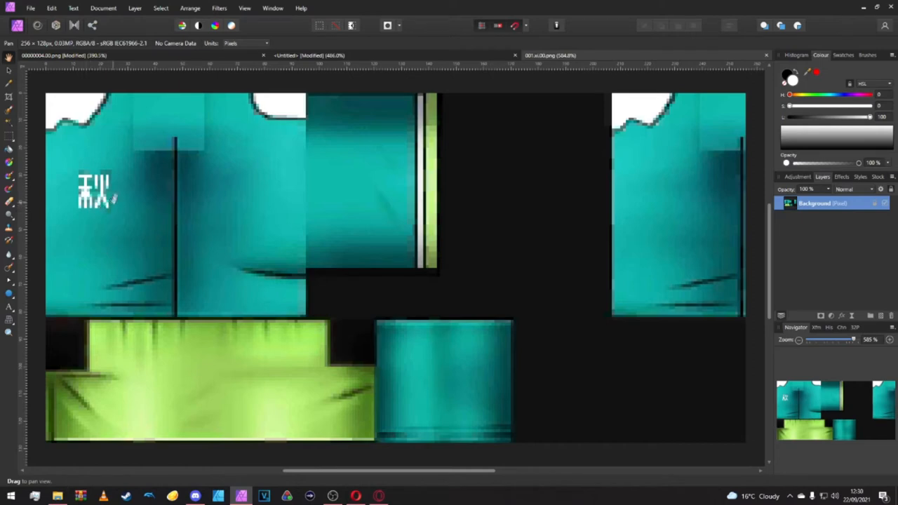
pyautogui.moveTo(658, 214)
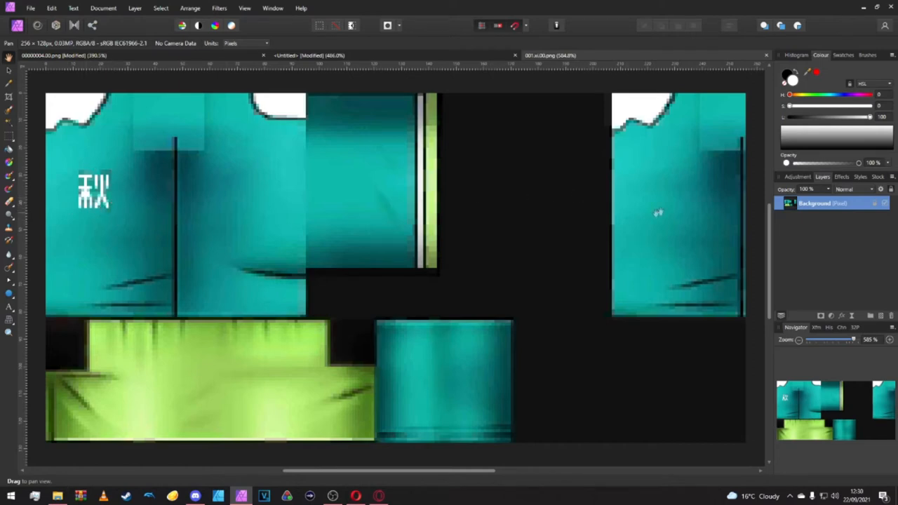
pyautogui.moveTo(688, 197)
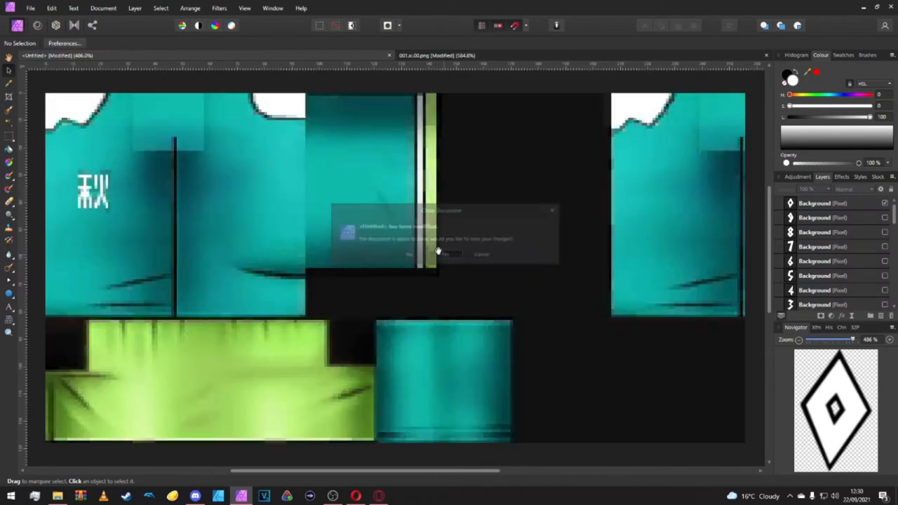
# Step: Discard the untitled emblem document and open the kanji-emblem kit texture PNG from Spain Kit/Field
pyautogui.click(438, 253)
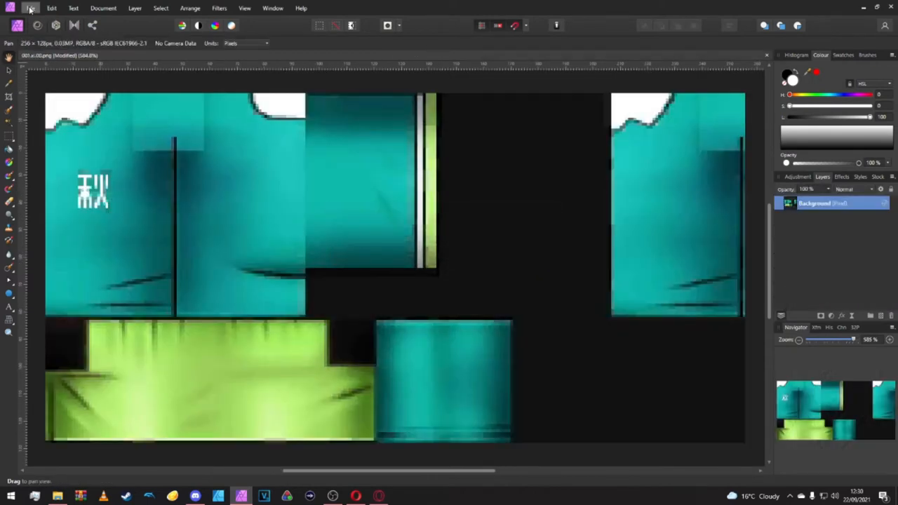
pyautogui.click(25, 8)
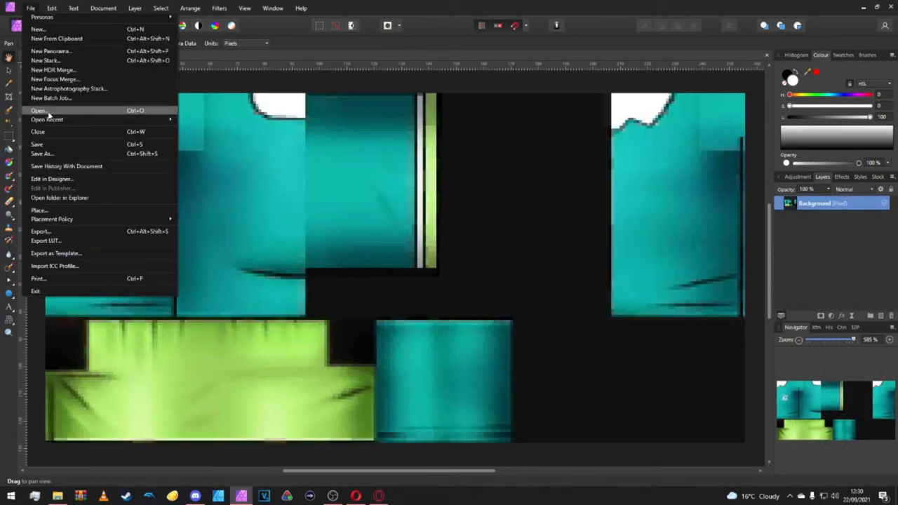
pyautogui.moveTo(59, 38)
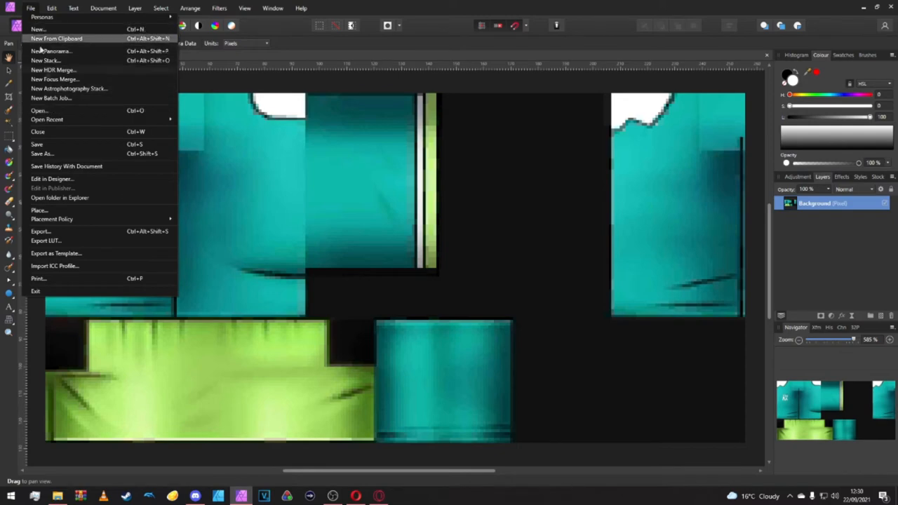
pyautogui.click(40, 111)
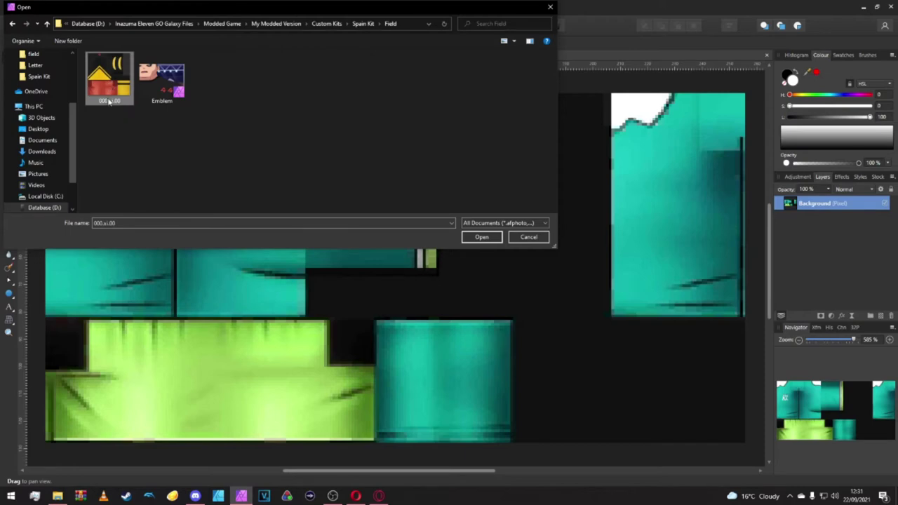
pyautogui.click(481, 235)
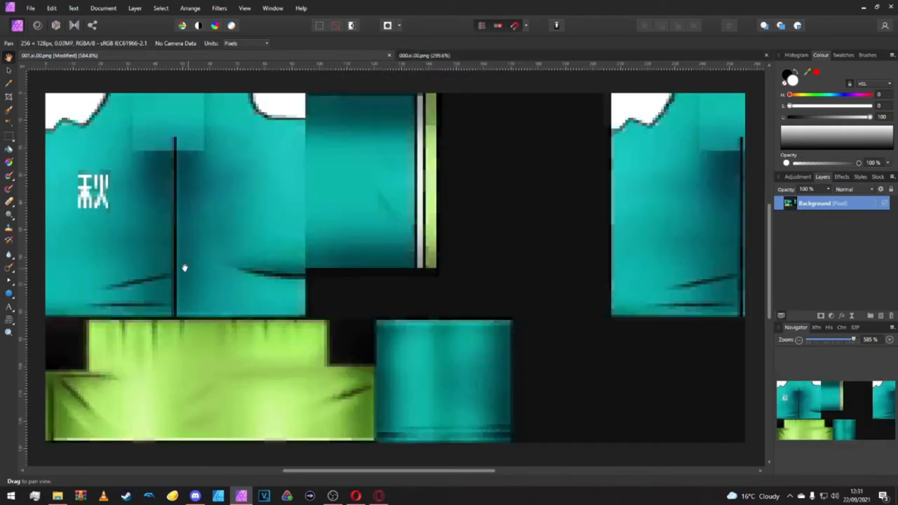
# Step: Copy a plain teal shirt area as a new layer and move it over the kanji emblem
pyautogui.moveTo(185, 268); pyautogui.dragTo(289, 139)
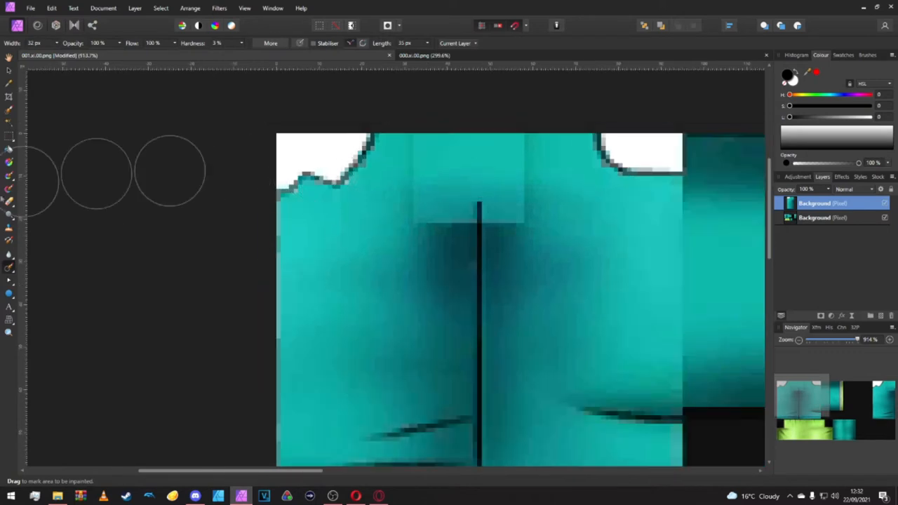
pyautogui.moveTo(7, 269)
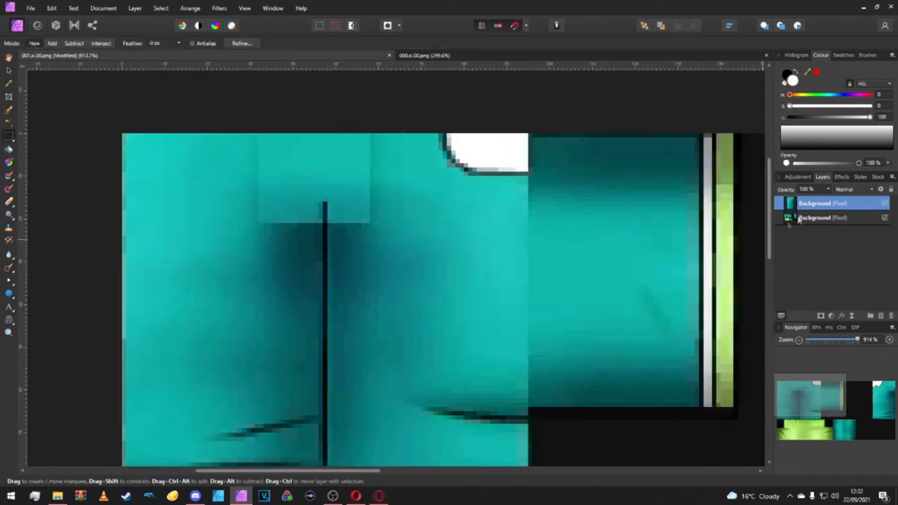
pyautogui.click(821, 218)
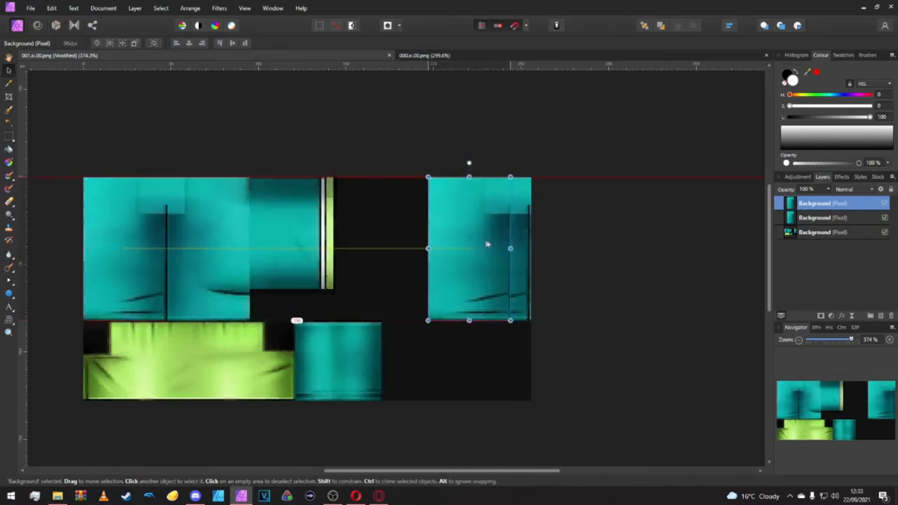
pyautogui.moveTo(488, 245); pyautogui.dragTo(513, 238)
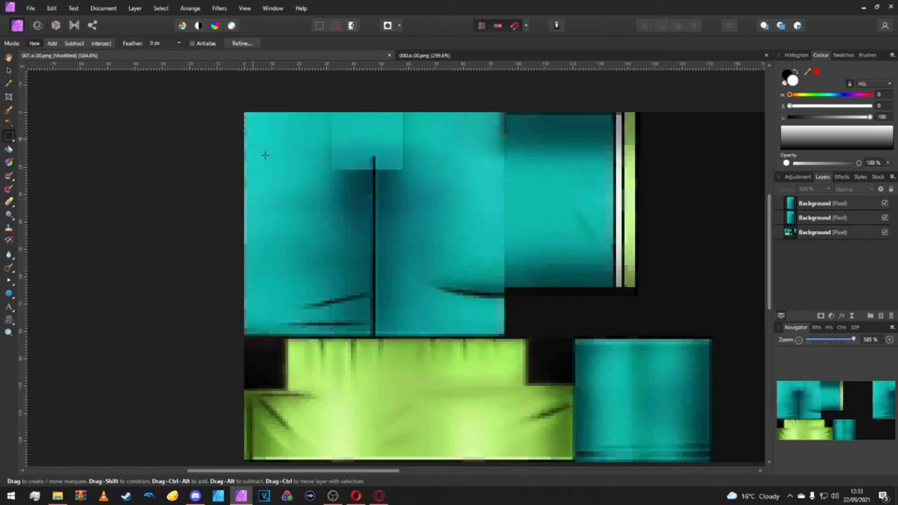
# Step: Recolour the shirt front panel to dark grey with 0% saturation and lowered lightness
pyautogui.moveTo(244, 112); pyautogui.dragTo(502, 335)
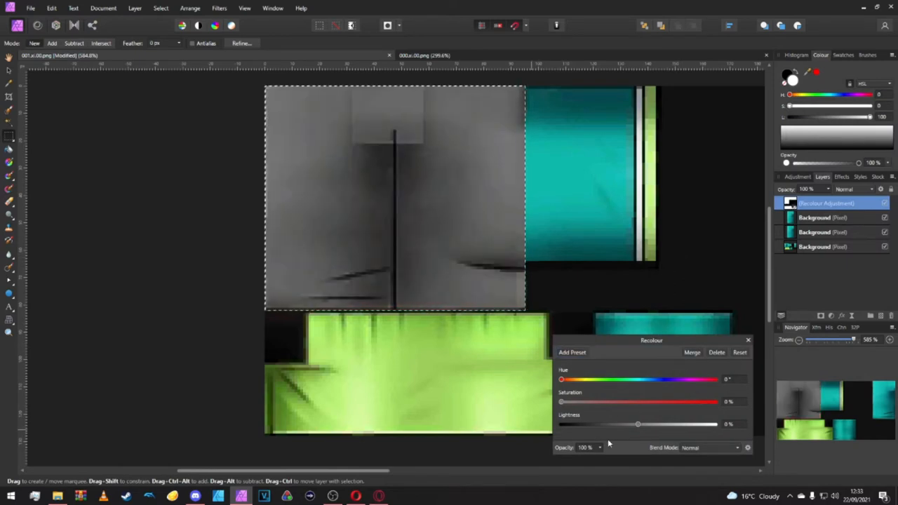
pyautogui.moveTo(637, 424); pyautogui.dragTo(595, 424)
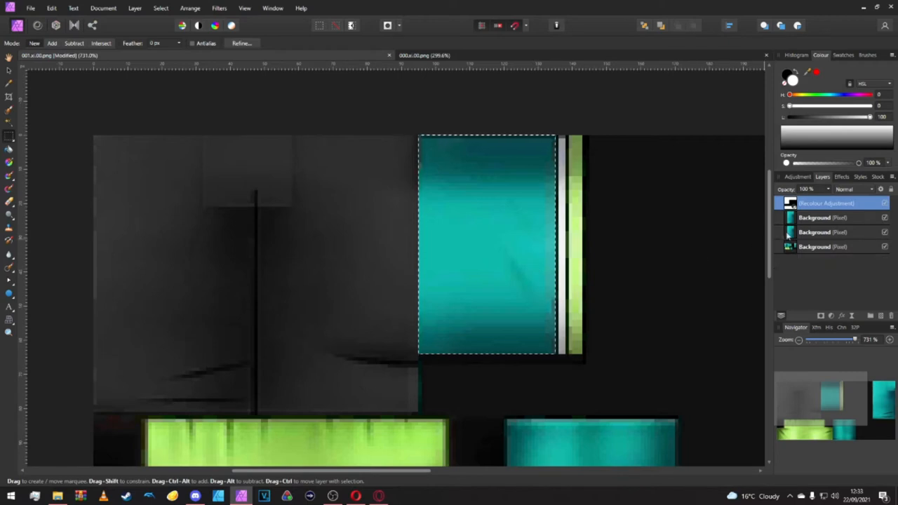
pyautogui.click(821, 247)
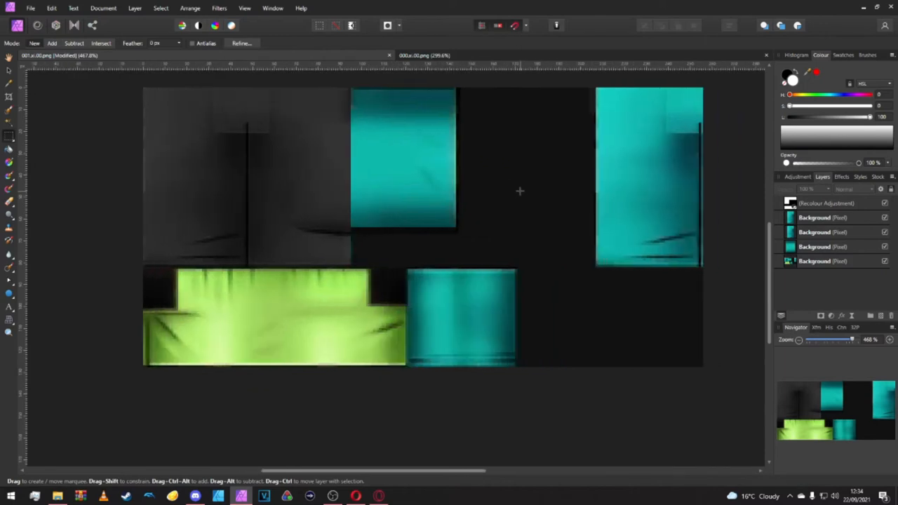
pyautogui.moveTo(365, 207)
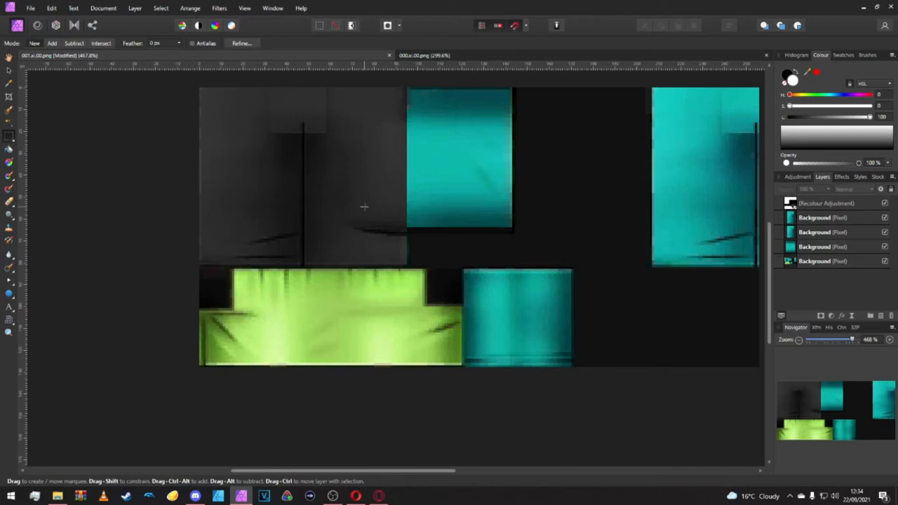
pyautogui.moveTo(424, 147)
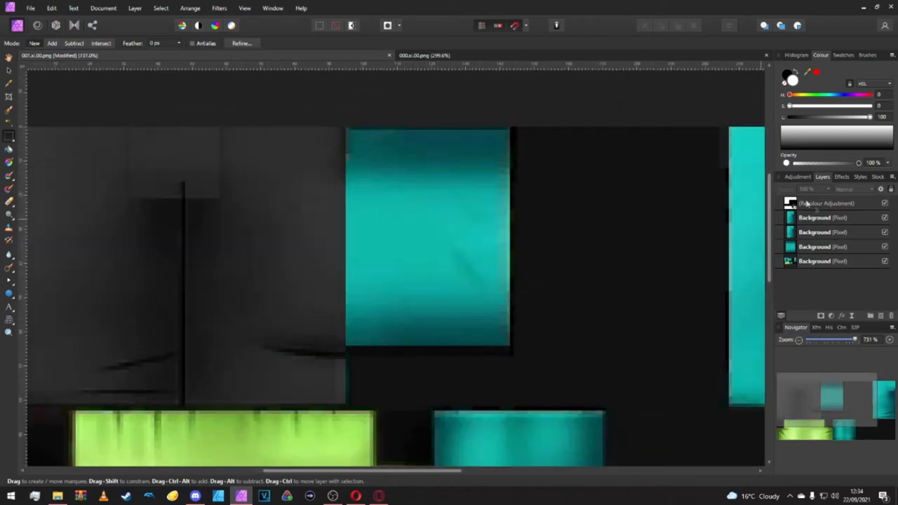
# Step: Recolour the top-middle fabric piece to a matching dark grey by lowering its lightness
pyautogui.click(816, 218)
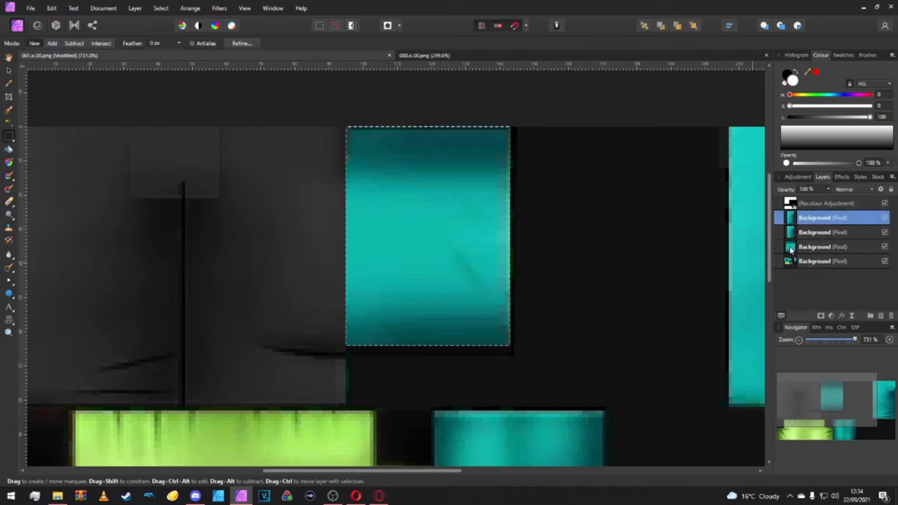
pyautogui.click(814, 247)
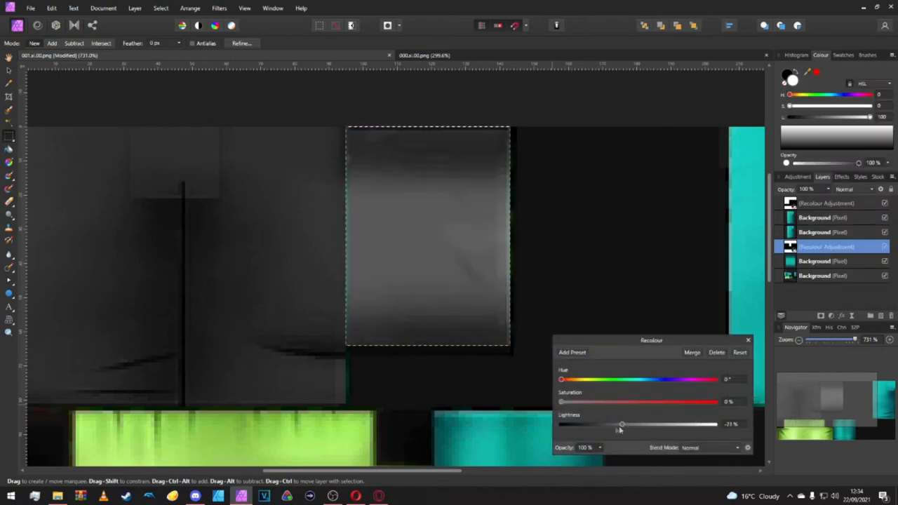
pyautogui.moveTo(620, 423); pyautogui.dragTo(598, 424)
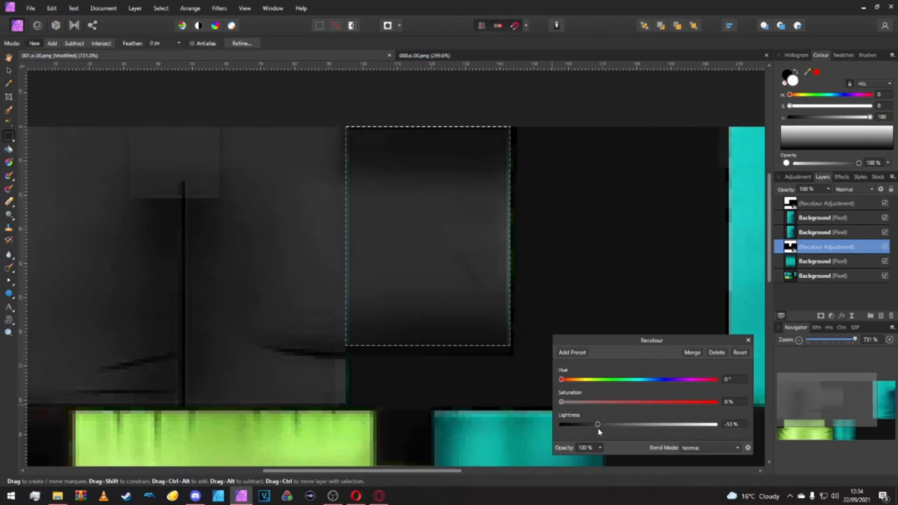
pyautogui.moveTo(598, 424); pyautogui.dragTo(595, 424)
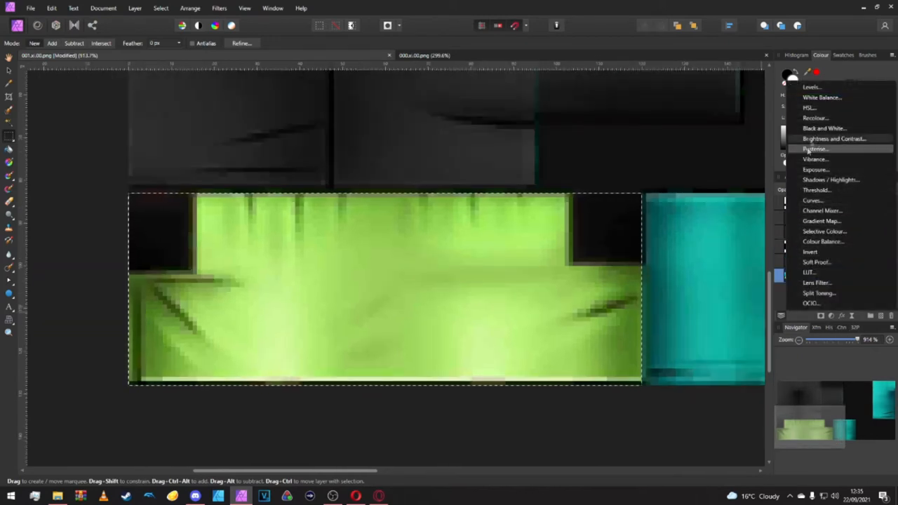
# Step: Add a Recolour adjustment to the shorts and tune hue, saturation and lightness to a dark orange-red
pyautogui.click(807, 107)
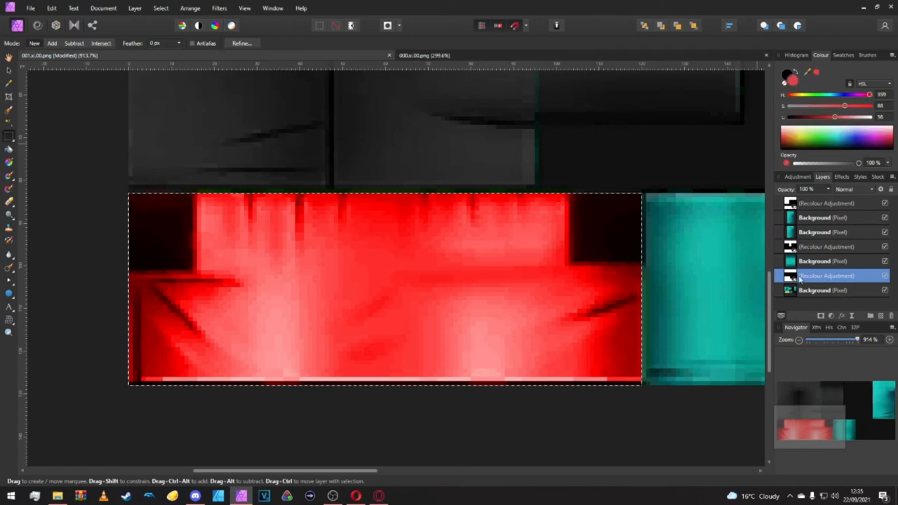
pyautogui.doubleClick(787, 275)
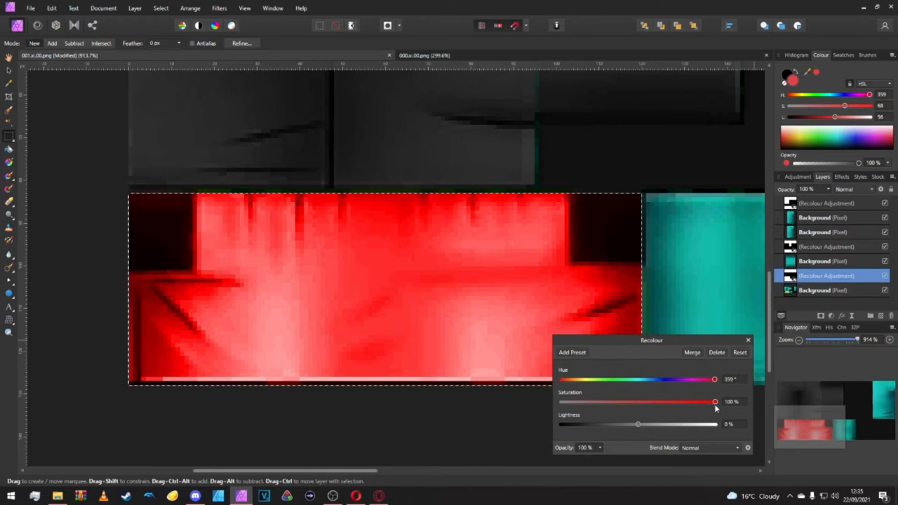
pyautogui.moveTo(714, 401); pyautogui.dragTo(673, 402)
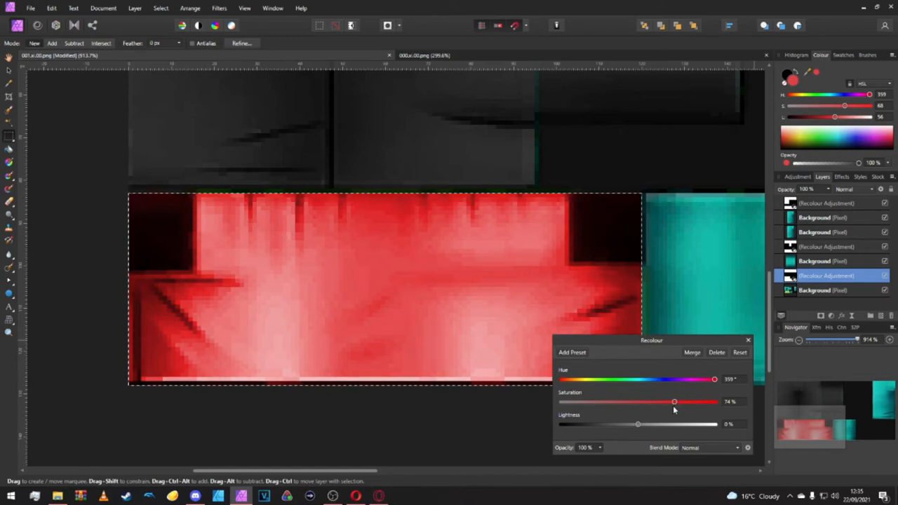
pyautogui.moveTo(673, 401); pyautogui.dragTo(665, 401)
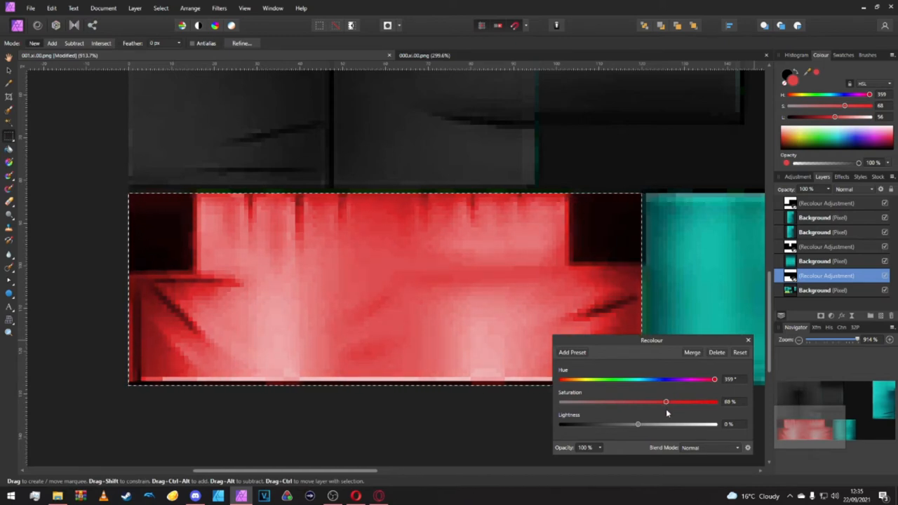
pyautogui.moveTo(637, 424); pyautogui.dragTo(638, 424)
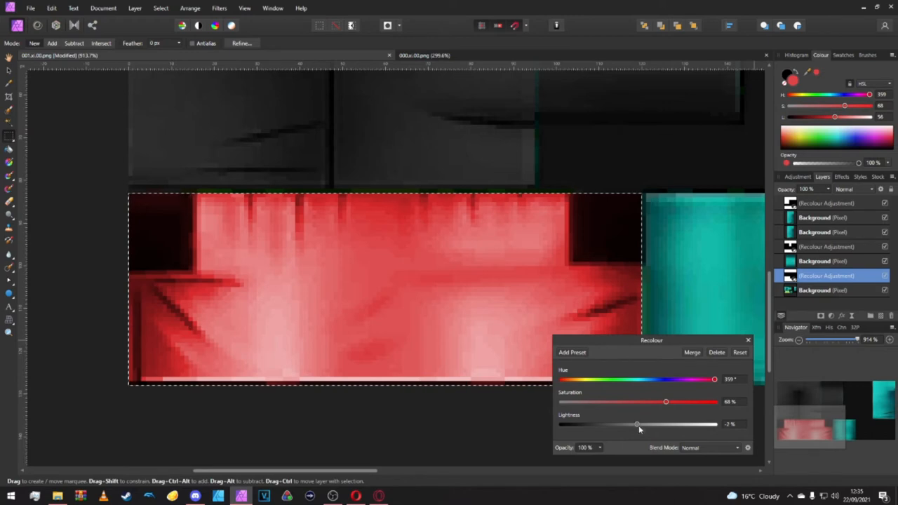
pyautogui.moveTo(637, 423); pyautogui.dragTo(636, 424)
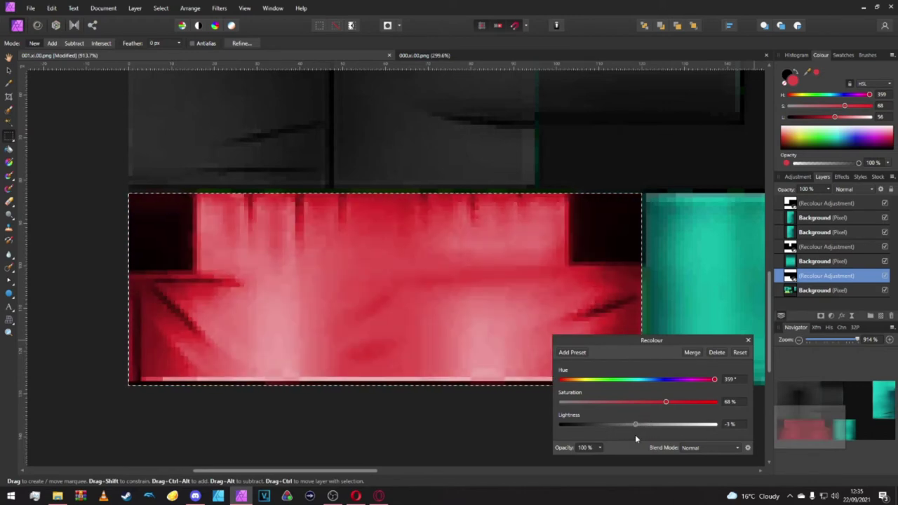
pyautogui.moveTo(635, 424); pyautogui.dragTo(637, 424)
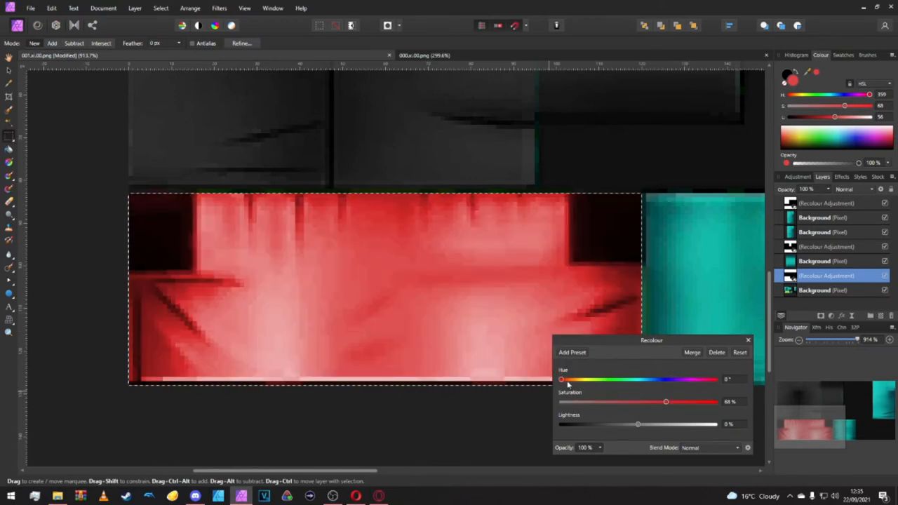
pyautogui.moveTo(561, 379); pyautogui.dragTo(567, 379)
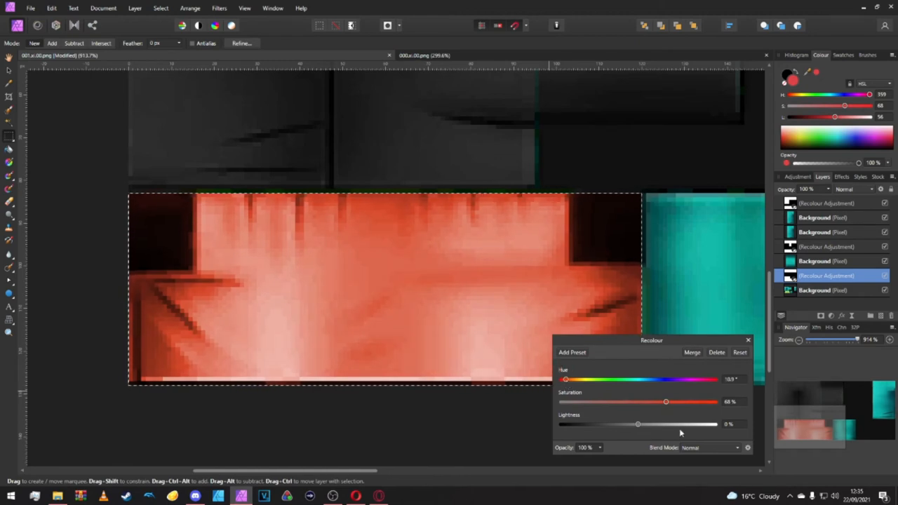
pyautogui.moveTo(637, 423); pyautogui.dragTo(620, 424)
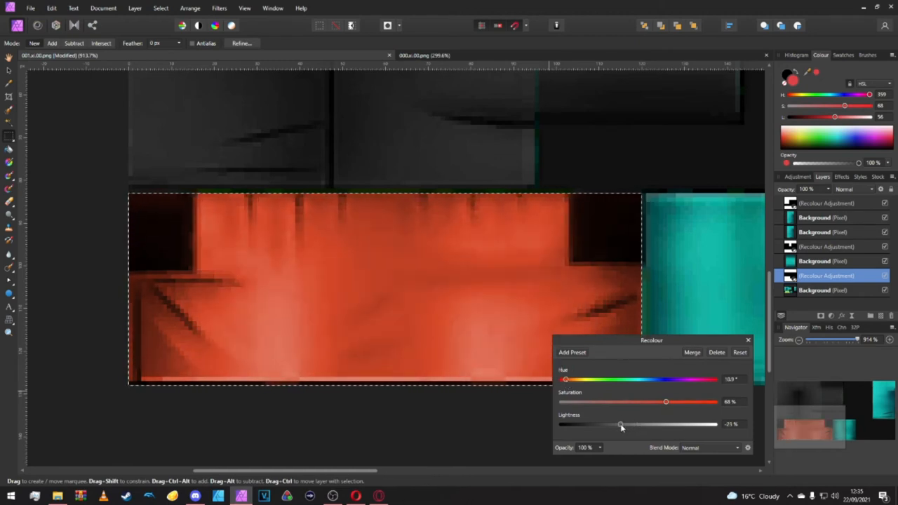
pyautogui.moveTo(620, 423); pyautogui.dragTo(626, 424)
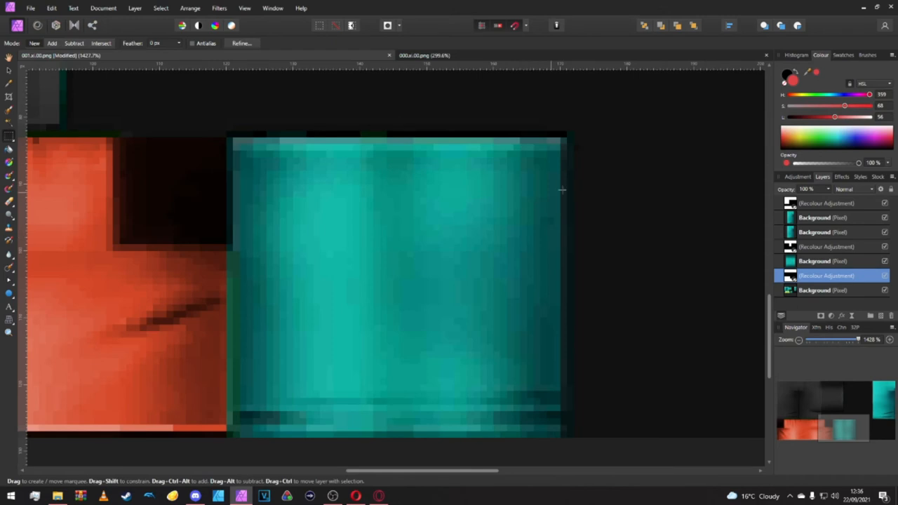
# Step: Add a Recolour adjustment over the marquee-selected teal band and tall teal panel
pyautogui.moveTo(541, 180); pyautogui.dragTo(567, 191)
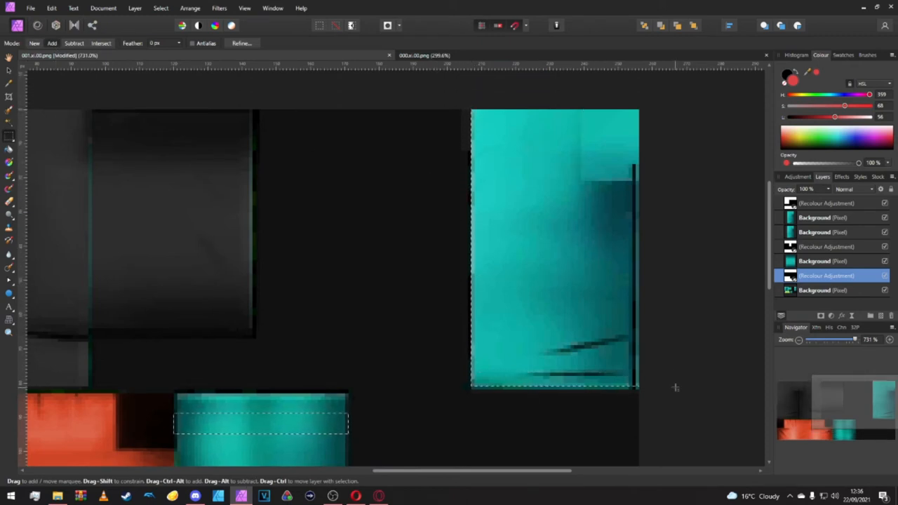
pyautogui.click(822, 289)
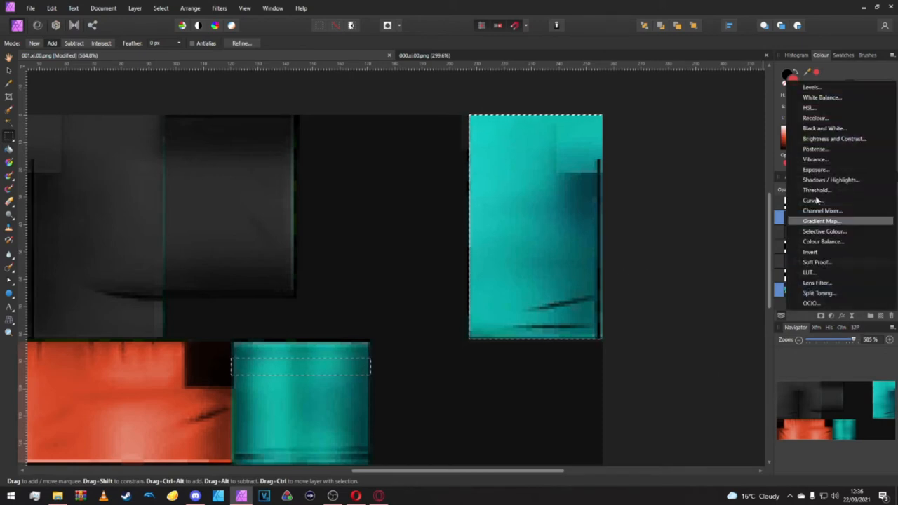
pyautogui.click(814, 118)
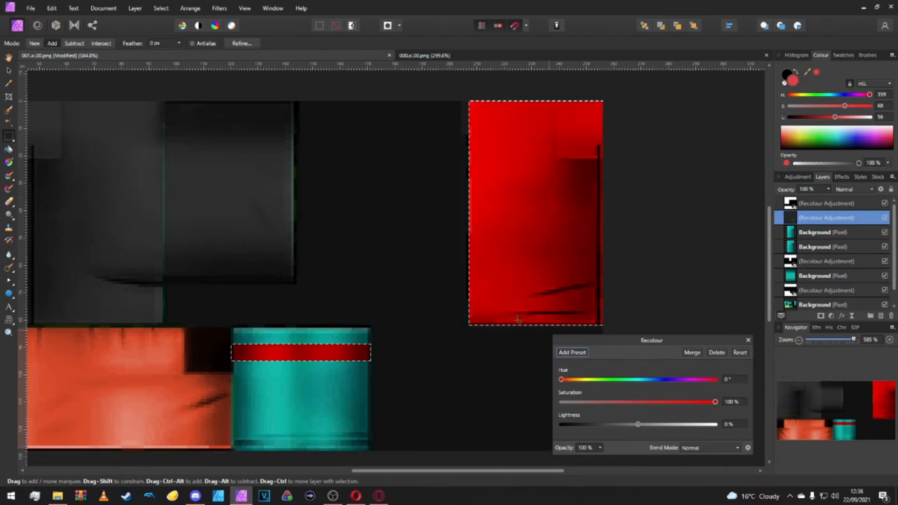
# Step: Set the adjustment to 0% Saturation and about -50% Lightness for dark colourless grey
pyautogui.moveTo(714, 401); pyautogui.dragTo(560, 402)
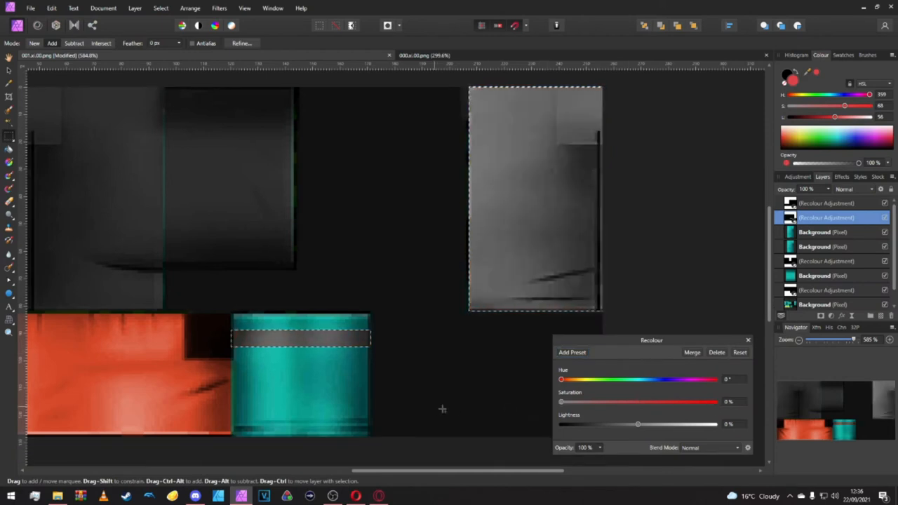
pyautogui.moveTo(637, 424); pyautogui.dragTo(599, 423)
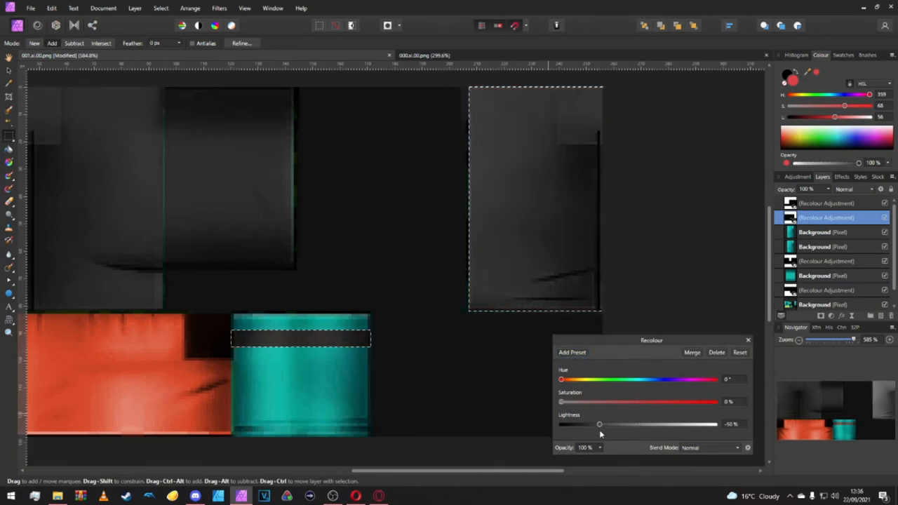
pyautogui.moveTo(599, 424); pyautogui.dragTo(598, 424)
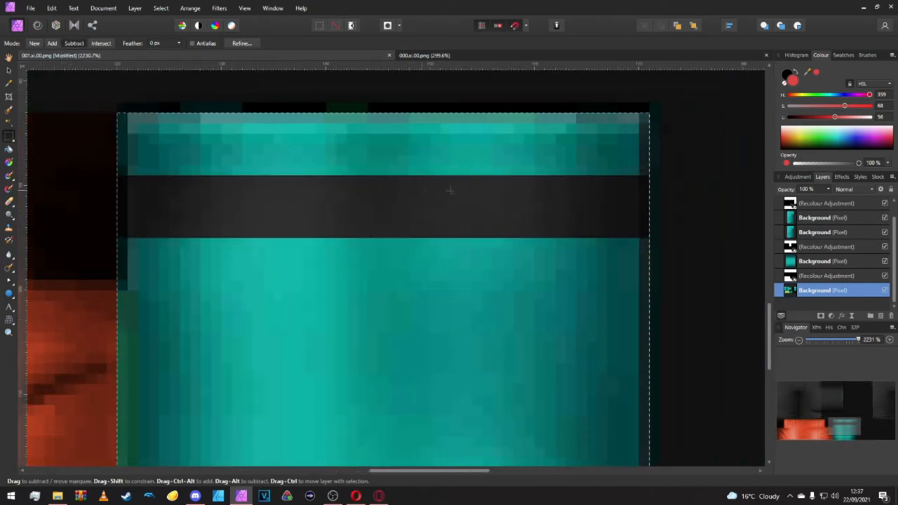
# Step: Add a Recolour adjustment over the selected teal sections of the remaining block
pyautogui.moveTo(335, 185); pyautogui.dragTo(649, 205)
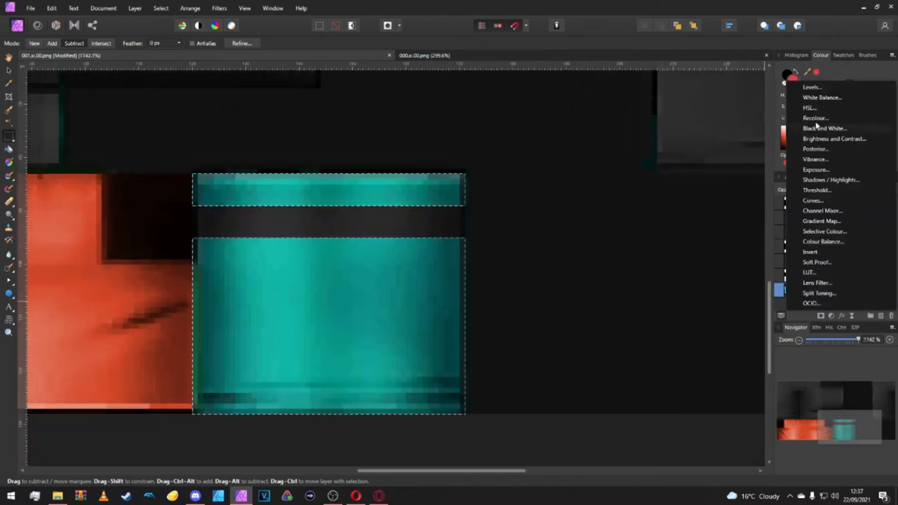
pyautogui.click(814, 118)
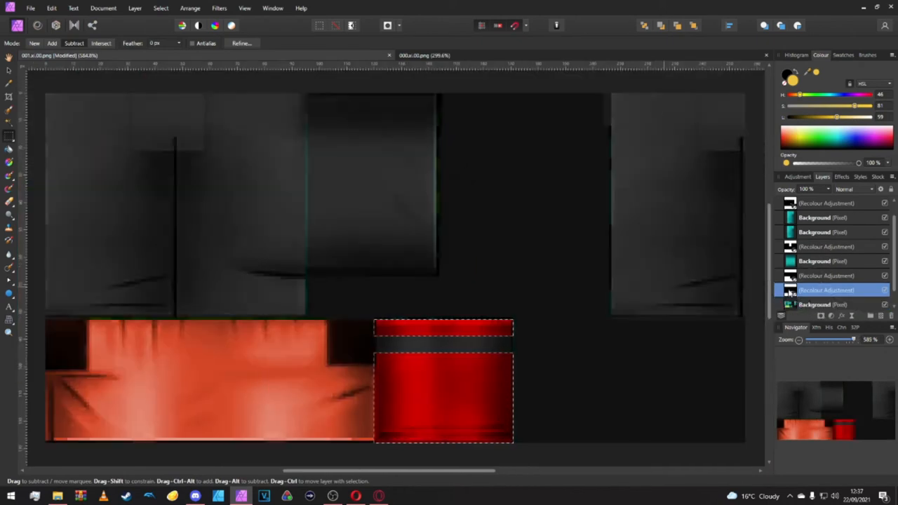
pyautogui.doubleClick(787, 289)
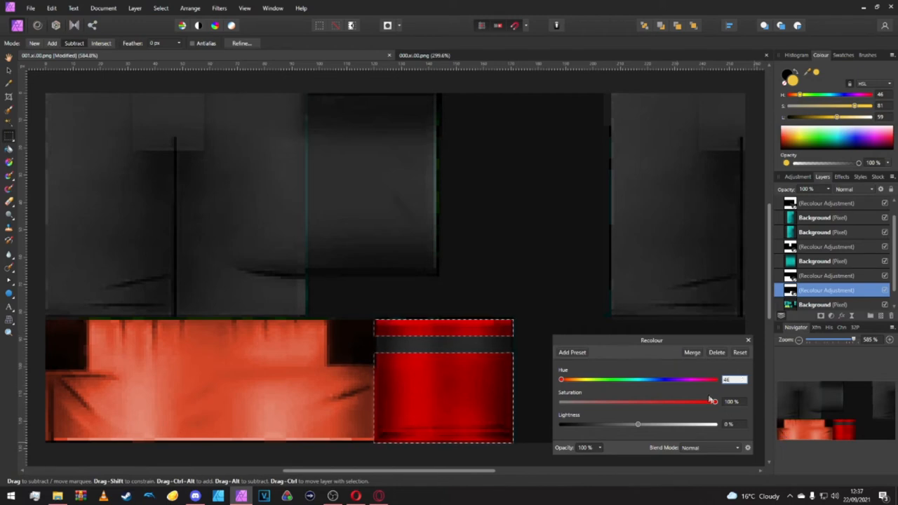
# Step: Shift the block's hue toward yellow and raise its lightness for a bright yellow
pyautogui.moveTo(712, 401); pyautogui.dragTo(689, 402)
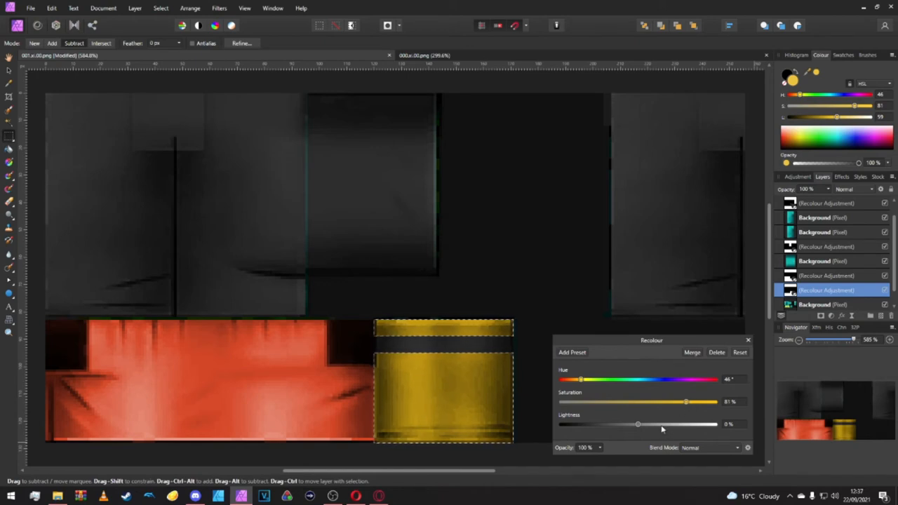
pyautogui.moveTo(637, 424); pyautogui.dragTo(681, 424)
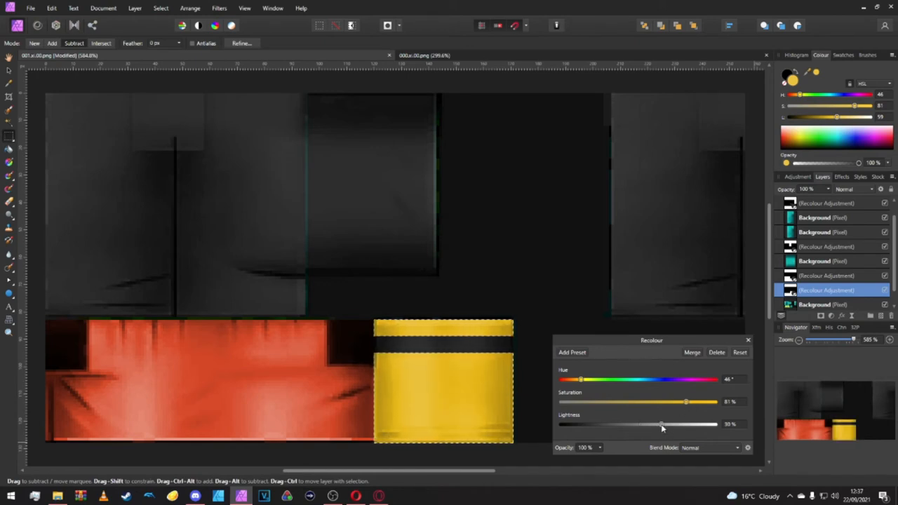
pyautogui.click(748, 340)
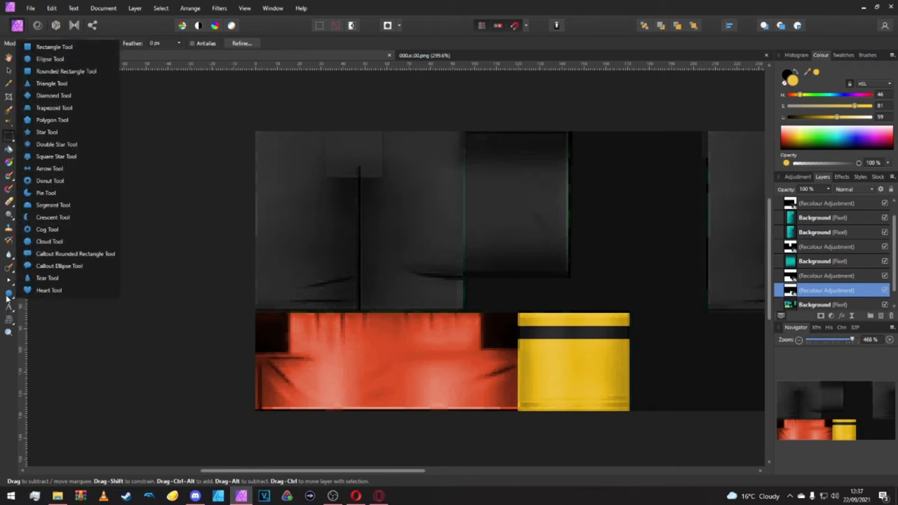
pyautogui.moveTo(57, 230)
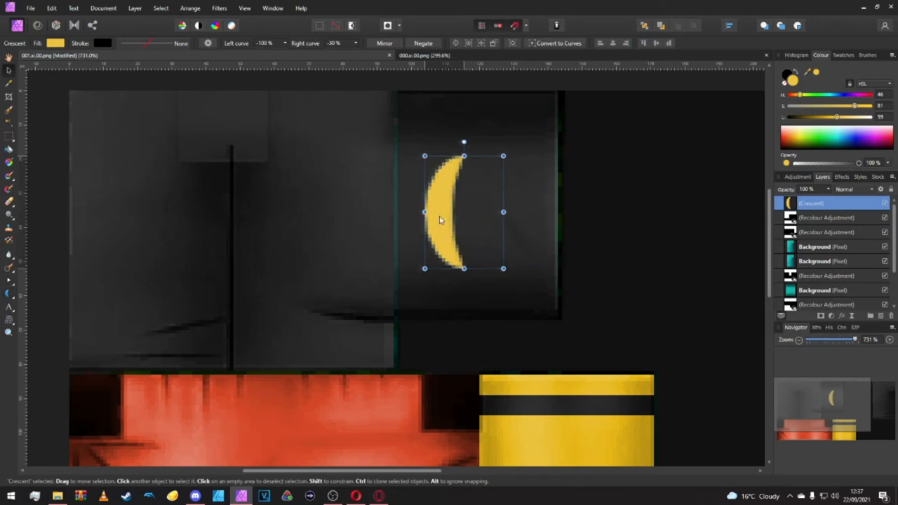
# Step: Position the yellow crescent shape on the dark upper-right panel
pyautogui.moveTo(441, 219); pyautogui.dragTo(441, 203)
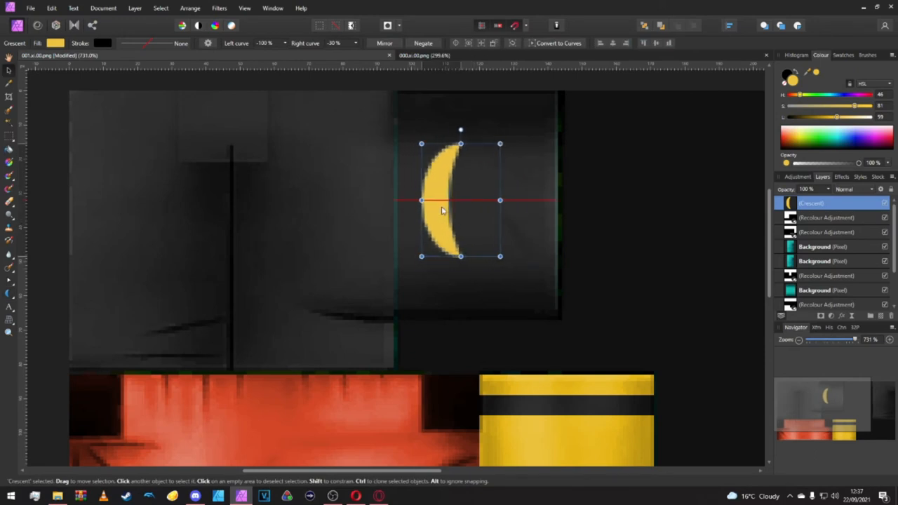
pyautogui.moveTo(442, 210); pyautogui.dragTo(449, 208)
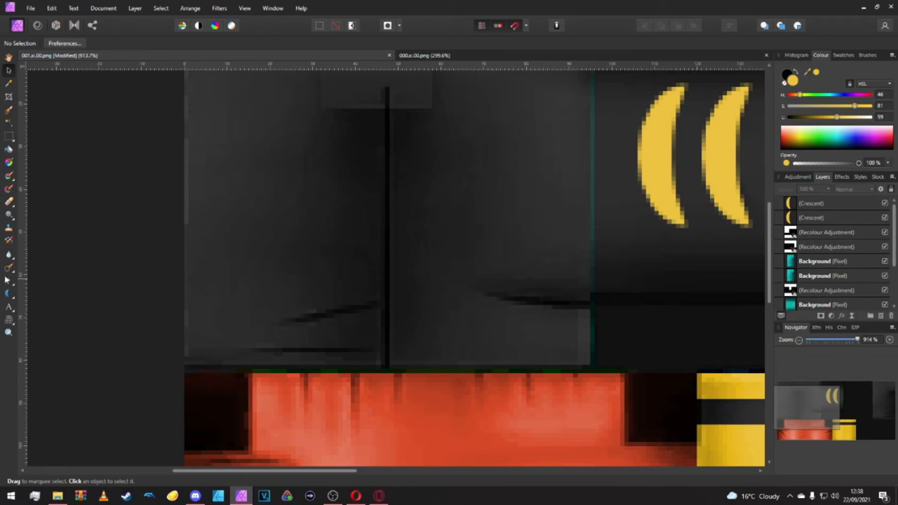
# Step: Draw a yellow triangle above the red area with the Pen Tool and reshape its nodes
pyautogui.click(9, 281)
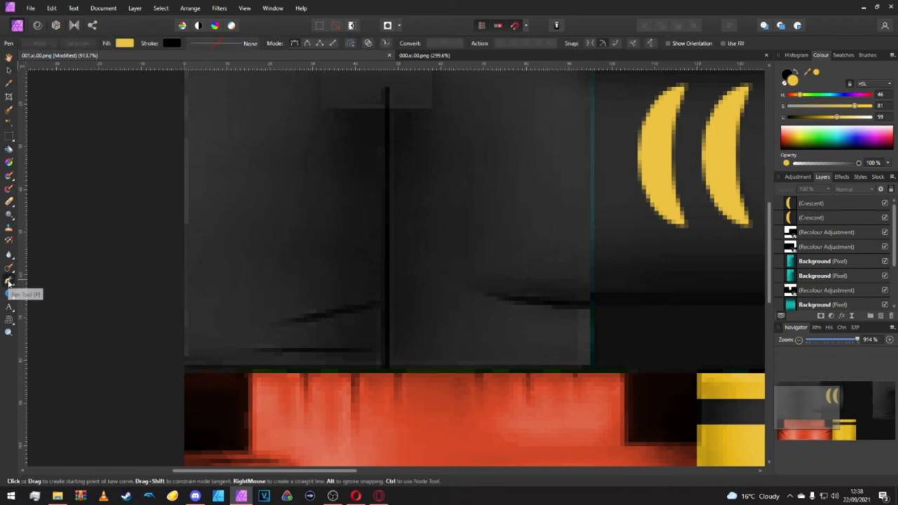
pyautogui.moveTo(388, 278)
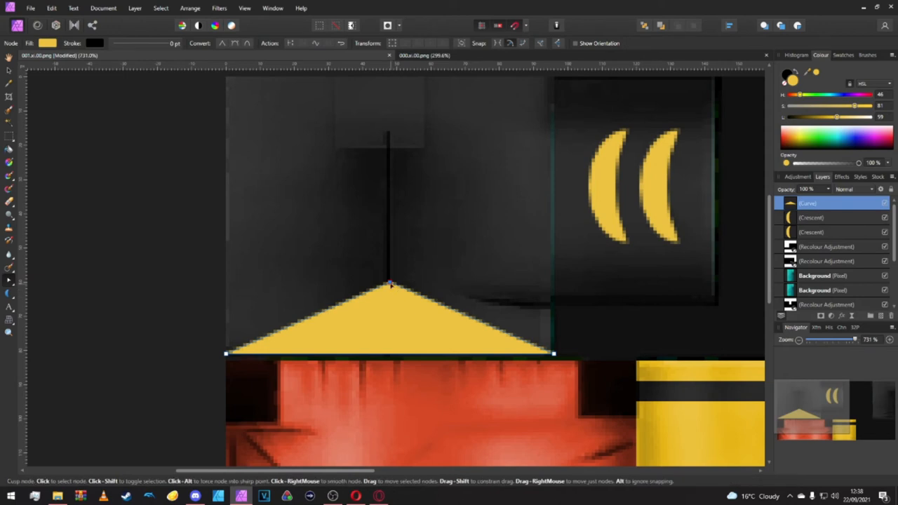
pyautogui.moveTo(9, 286)
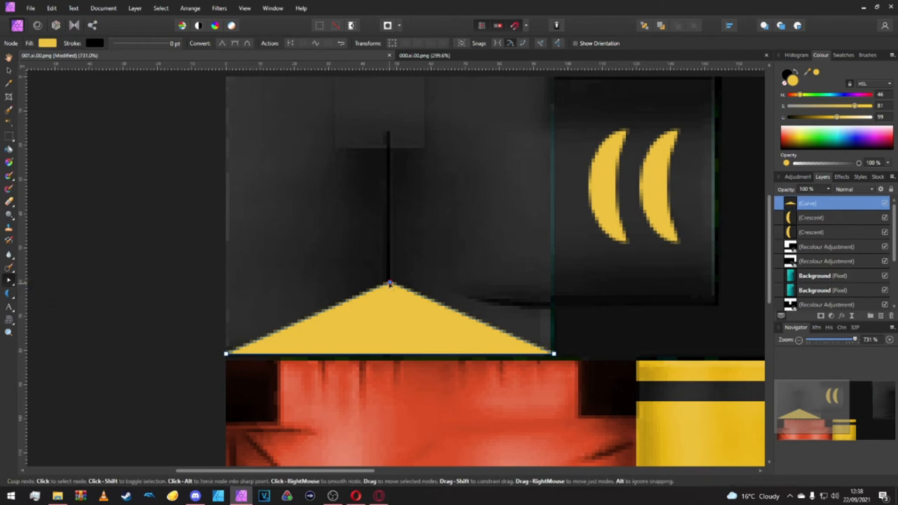
pyautogui.moveTo(390, 284); pyautogui.dragTo(390, 274)
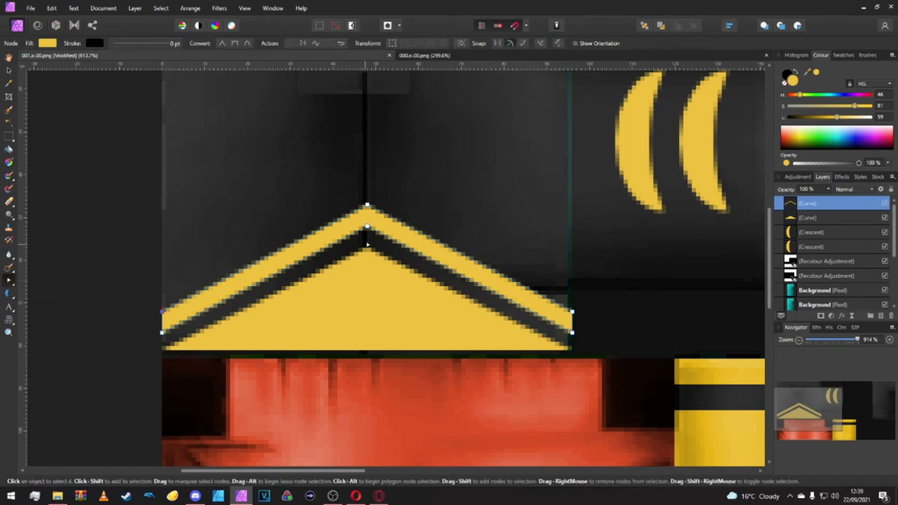
pyautogui.moveTo(151, 345)
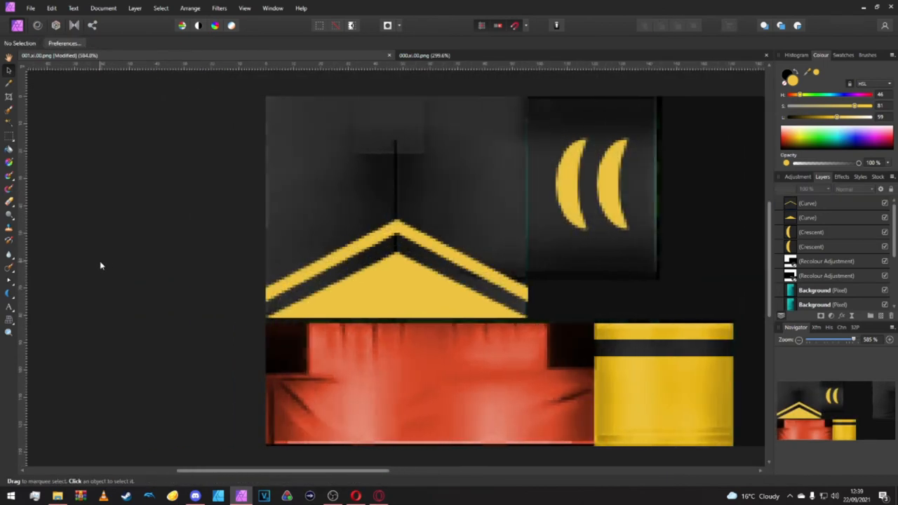
pyautogui.moveTo(98, 269)
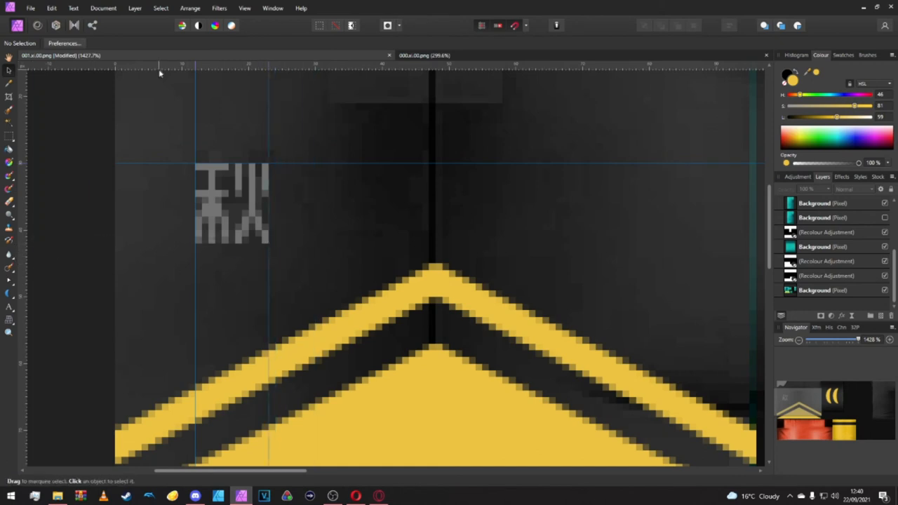
pyautogui.moveTo(252, 207)
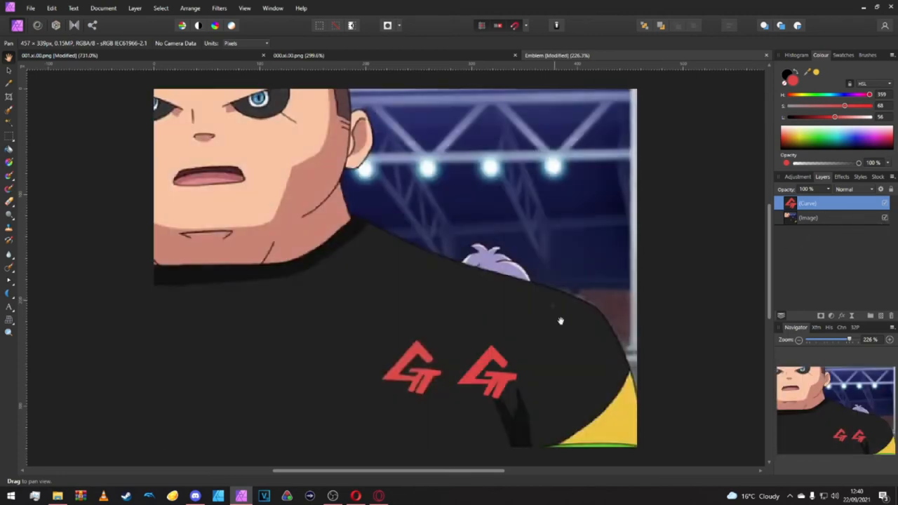
pyautogui.moveTo(480, 315)
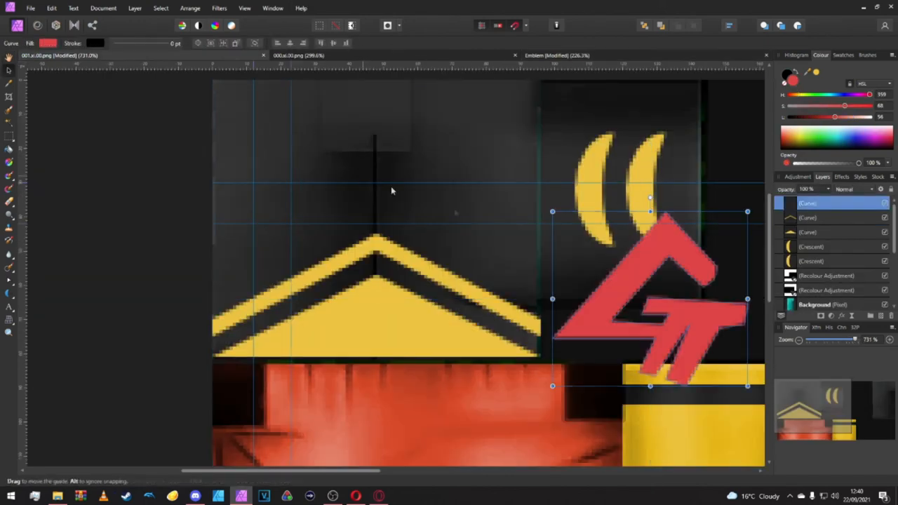
# Step: Shrink the pasted red emblem and move it inside the guides above the chevron
pyautogui.moveTo(648, 297); pyautogui.dragTo(334, 245)
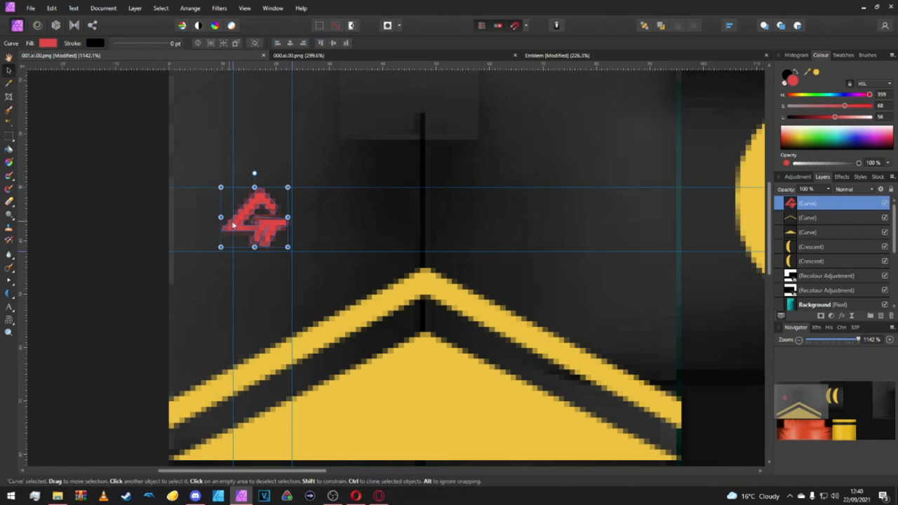
pyautogui.moveTo(254, 217); pyautogui.dragTo(260, 218)
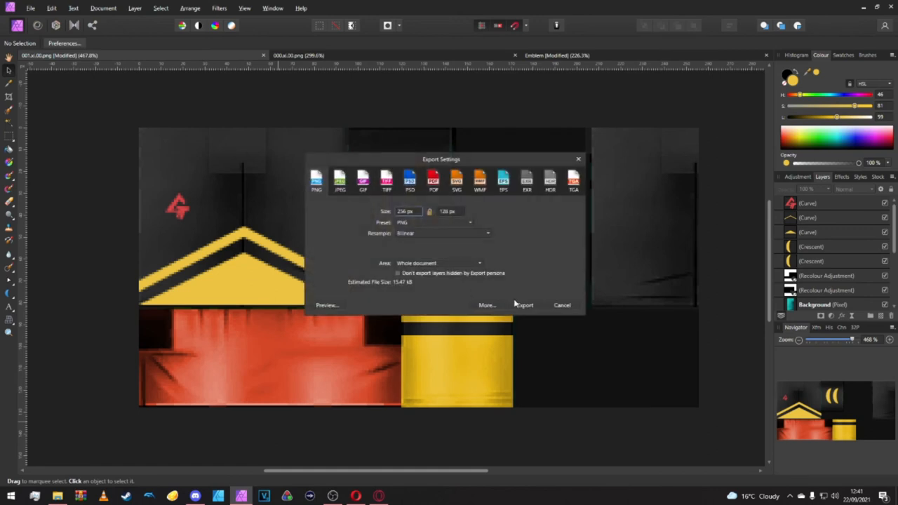
# Step: Confirm the PNG export, then browse up to rpg and into the gil folder's exported files
pyautogui.click(524, 306)
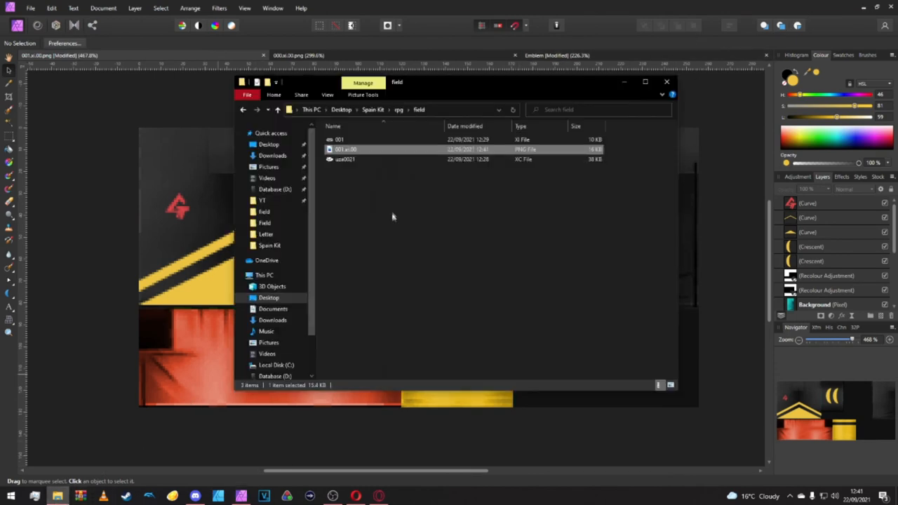
pyautogui.click(400, 110)
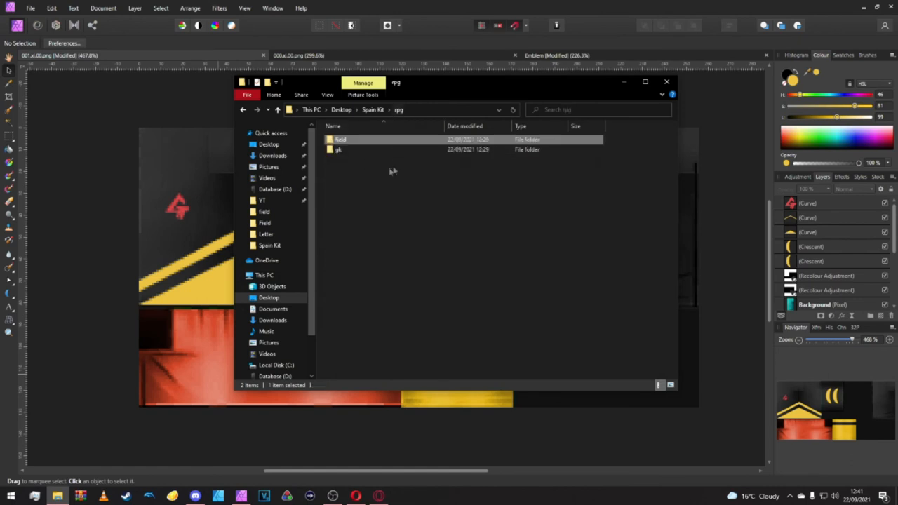
pyautogui.doubleClick(336, 149)
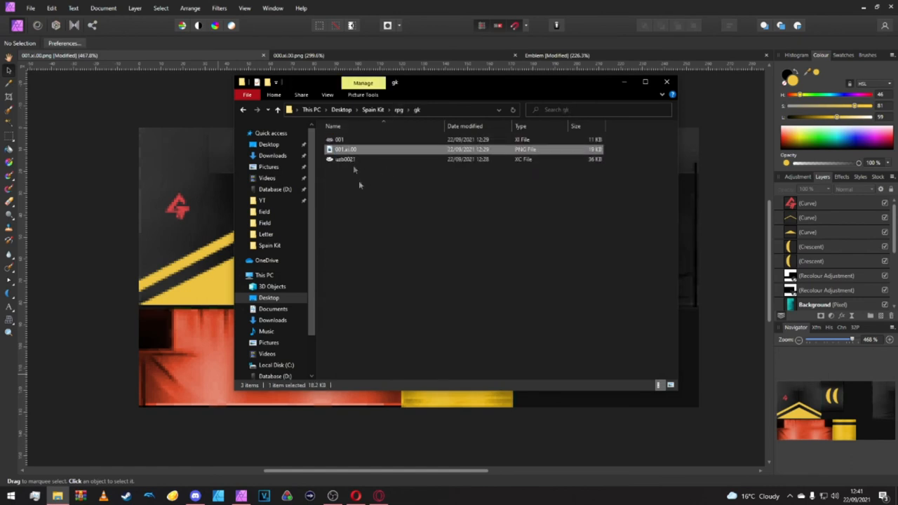
pyautogui.rightClick(349, 149)
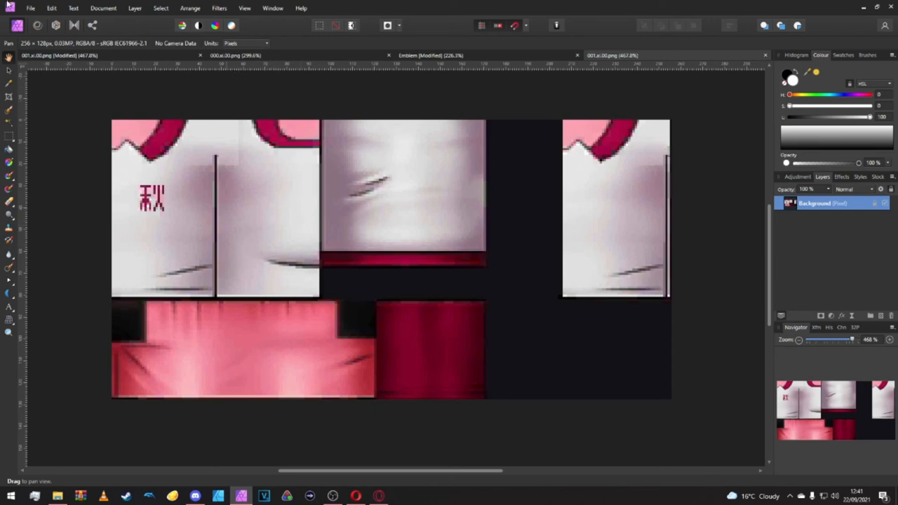
# Step: Switch to the yellow and red texture and browse File > Open into the Spain Kit subfolder
pyautogui.click(30, 8)
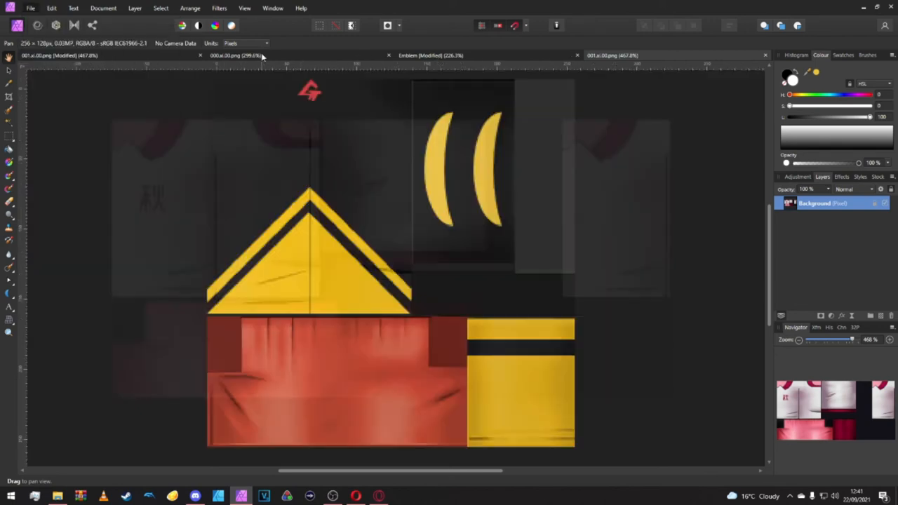
pyautogui.click(29, 9)
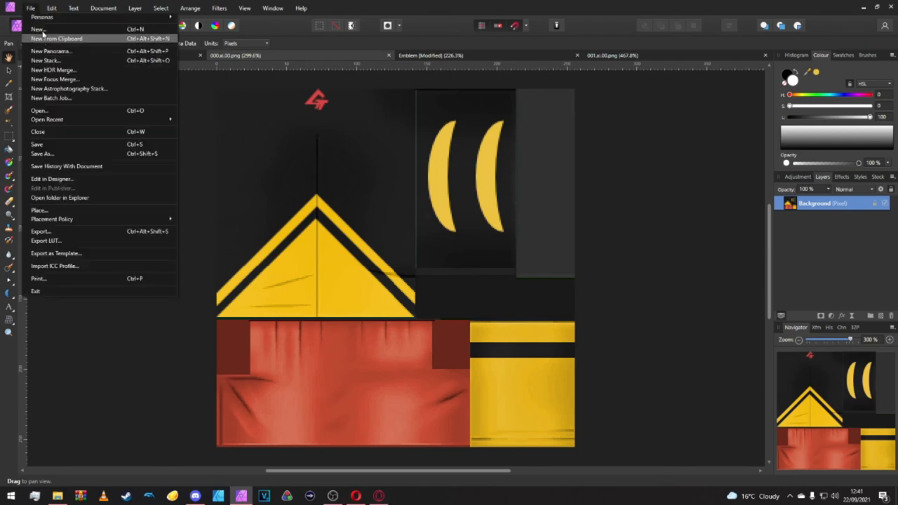
pyautogui.click(40, 110)
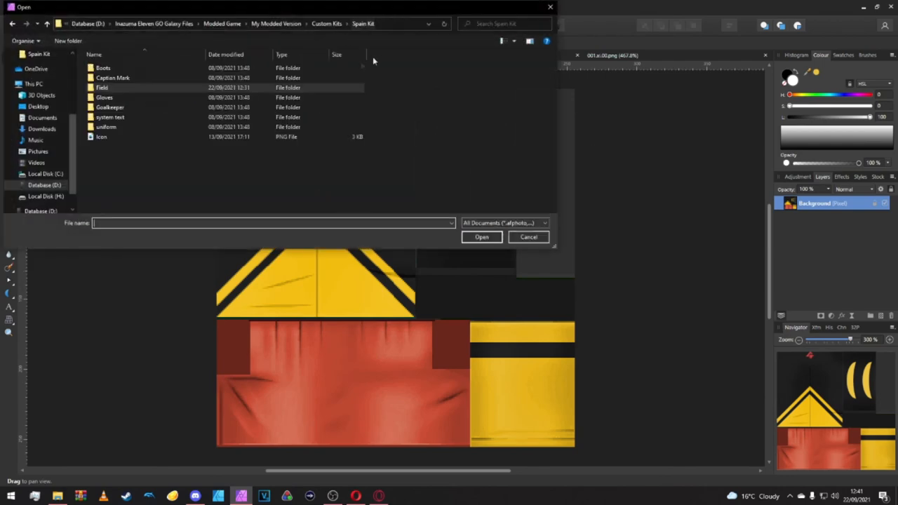
pyautogui.doubleClick(110, 106)
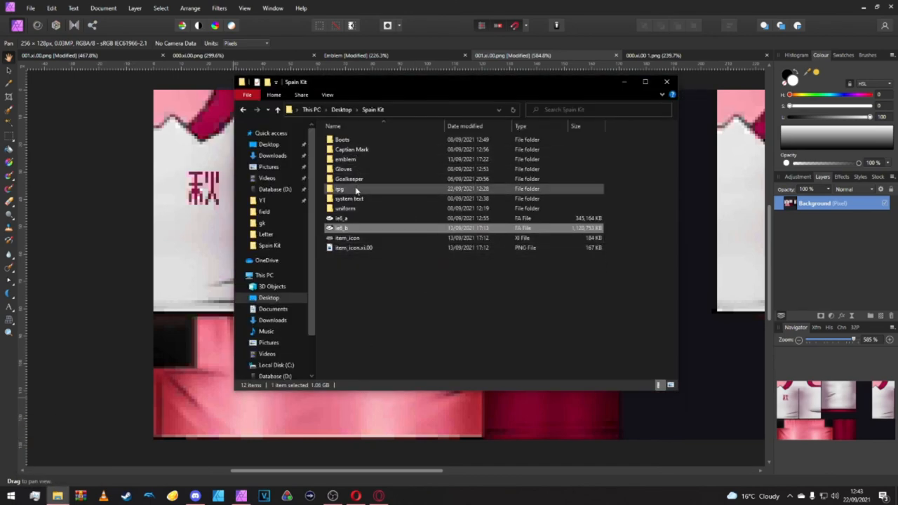
# Step: Browse into rpg > field and open the uaa0021 archive in Kuriimu
pyautogui.doubleClick(340, 188)
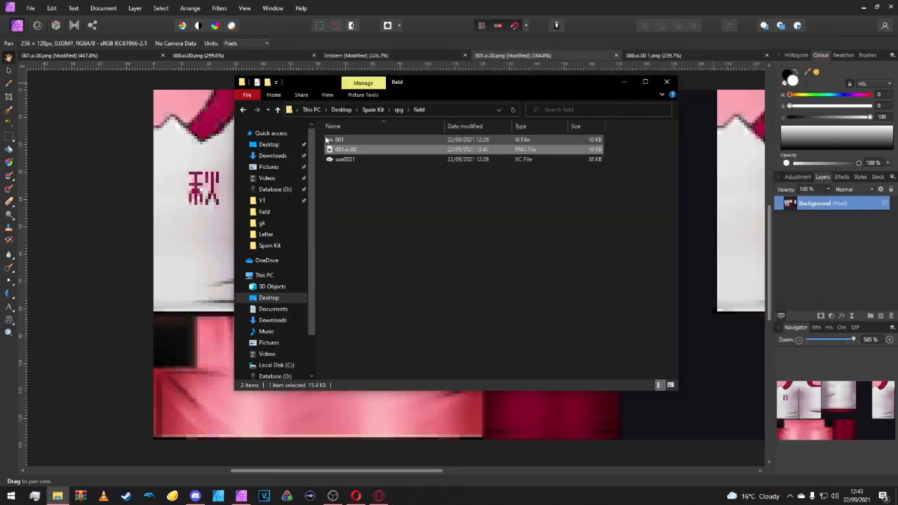
pyautogui.doubleClick(340, 141)
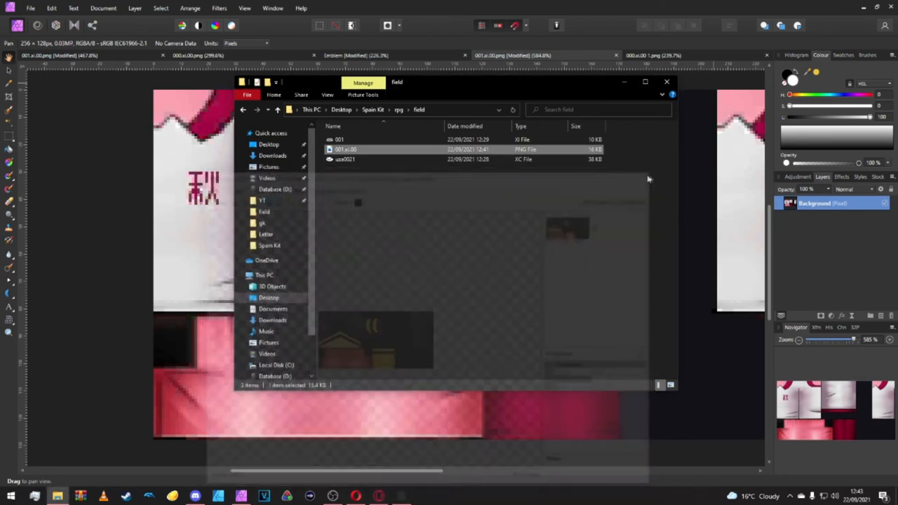
pyautogui.doubleClick(345, 160)
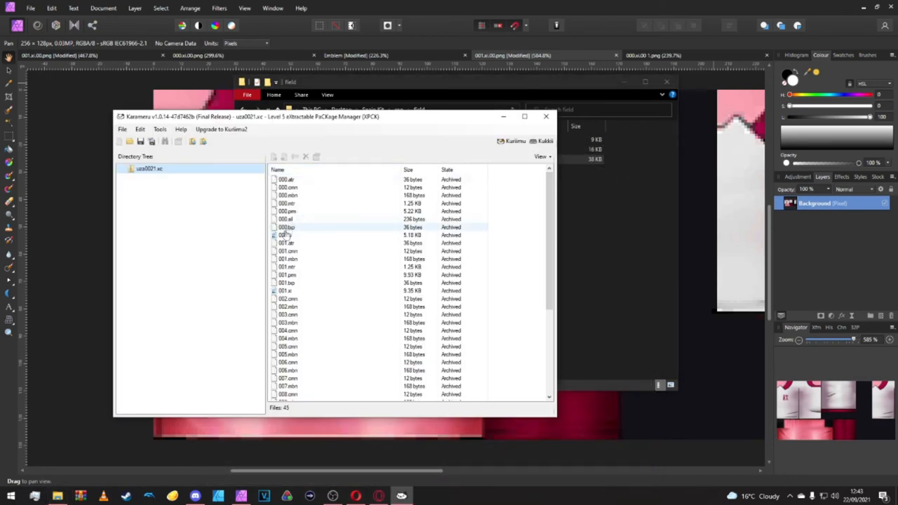
# Step: Preview the 001.xi texture in Kukkii, then start replacing it
pyautogui.rightClick(286, 291)
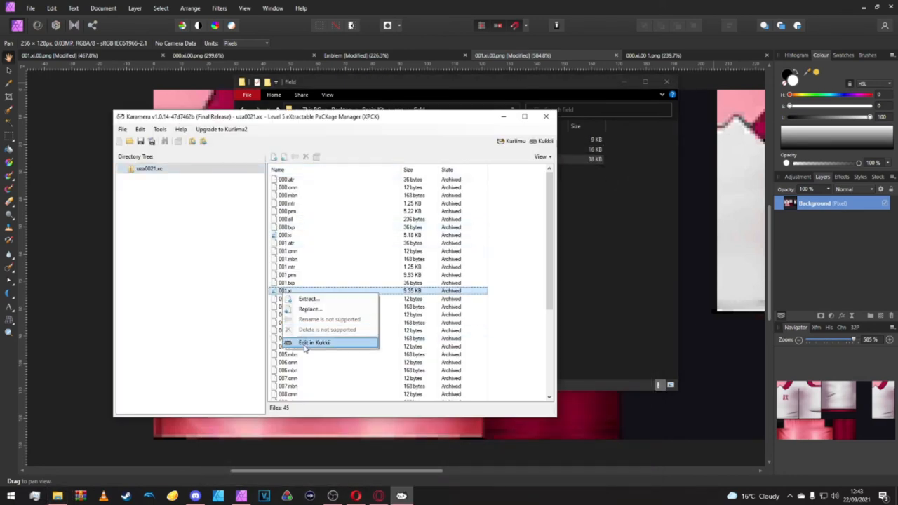
pyautogui.click(314, 343)
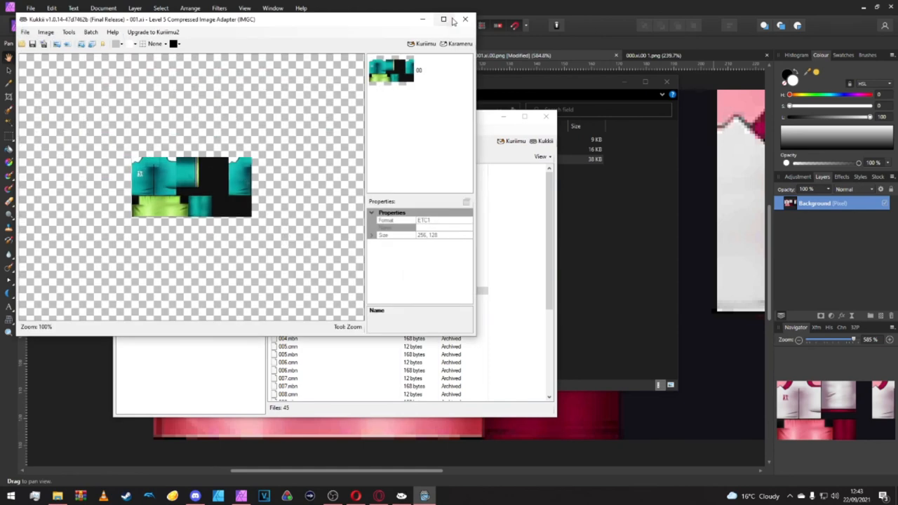
pyautogui.rightClick(312, 290)
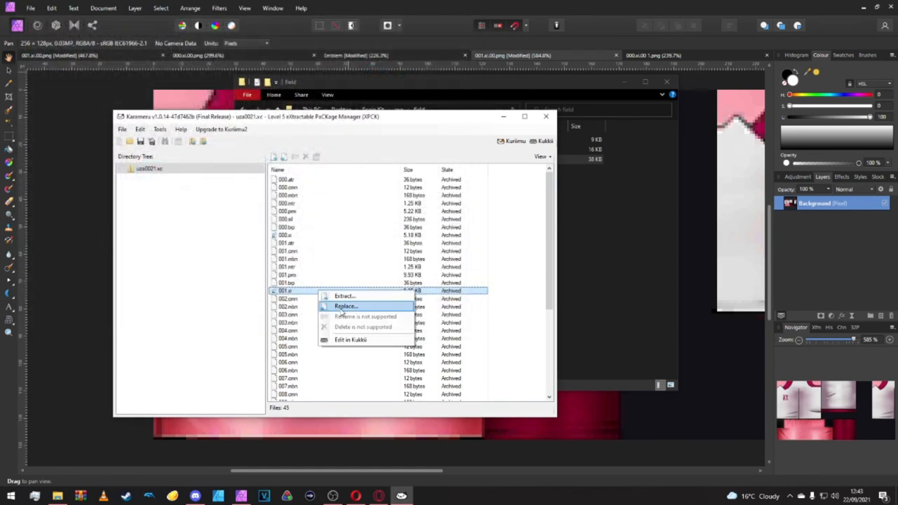
pyautogui.click(345, 306)
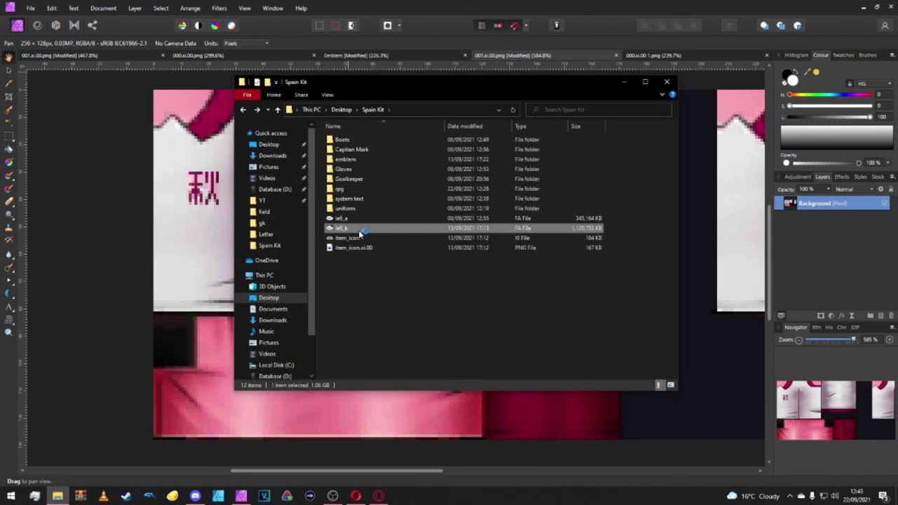
# Step: Open the game's .fa archive and expand data > chr > model > rpg > body
pyautogui.doubleClick(344, 227)
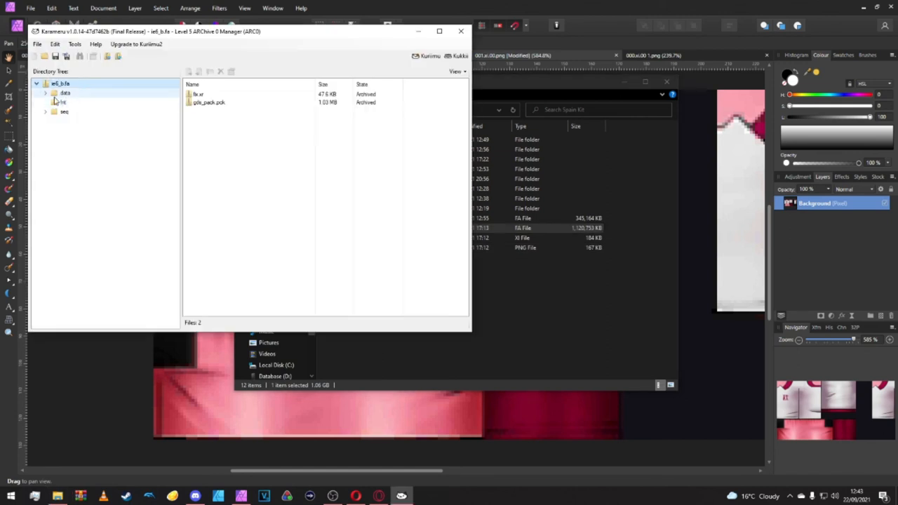
pyautogui.click(52, 92)
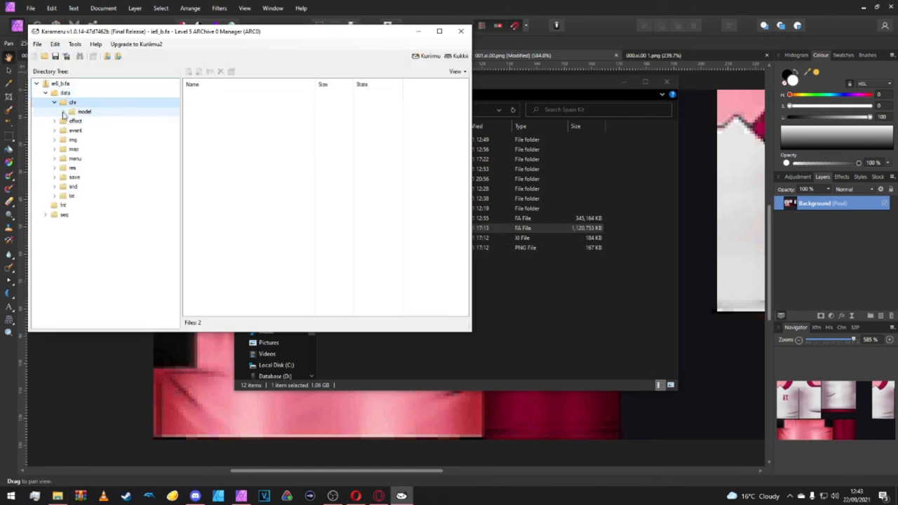
pyautogui.click(62, 112)
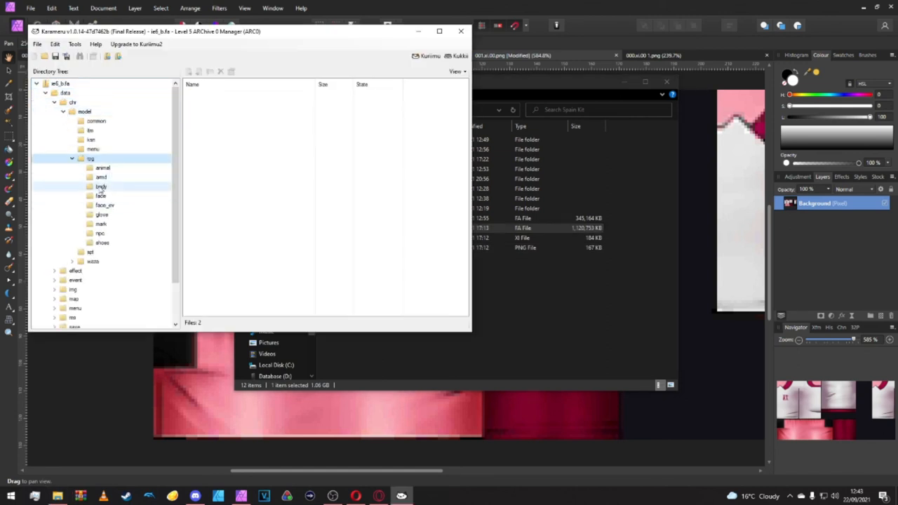
pyautogui.click(101, 187)
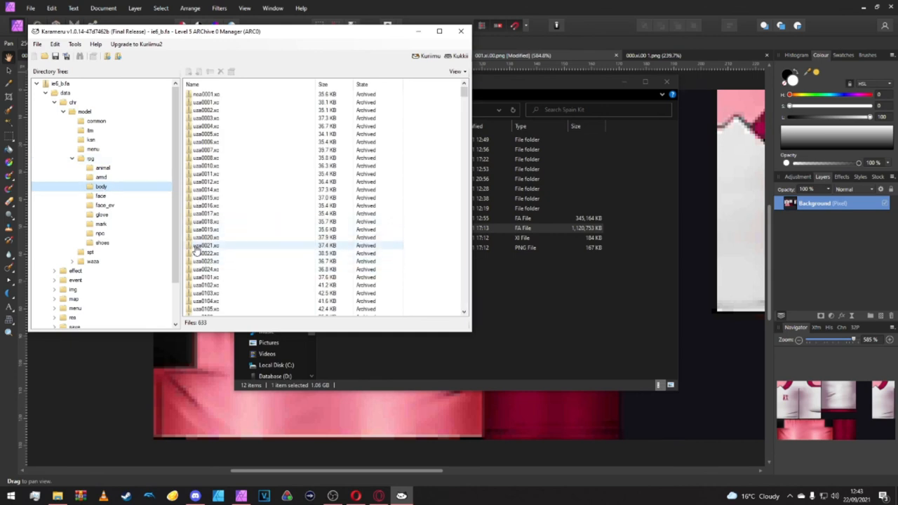
# Step: Replace uaa0021.xc with the edited uaa0021 from the field folder
pyautogui.click(204, 244)
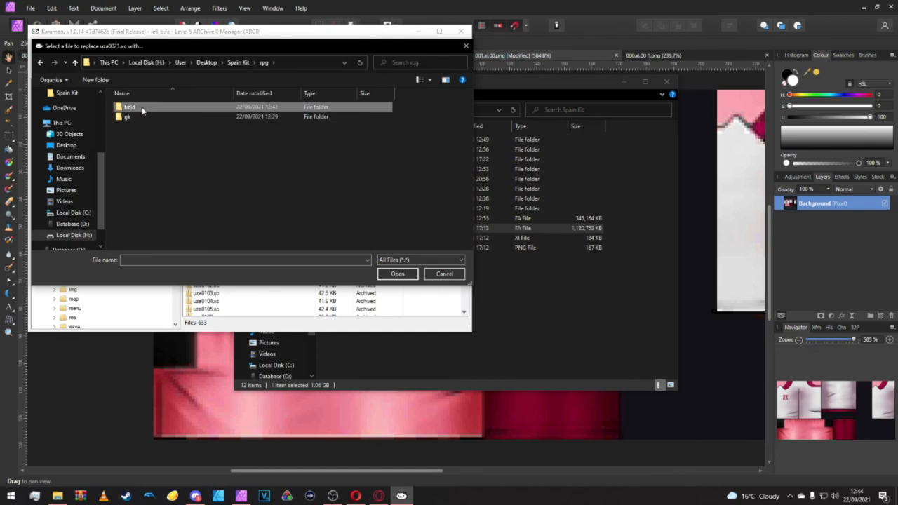
pyautogui.doubleClick(129, 106)
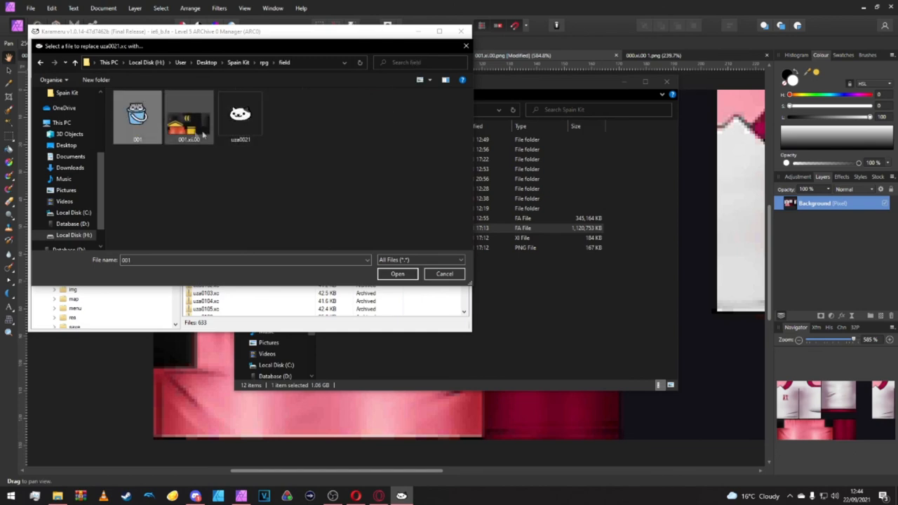
pyautogui.click(240, 115)
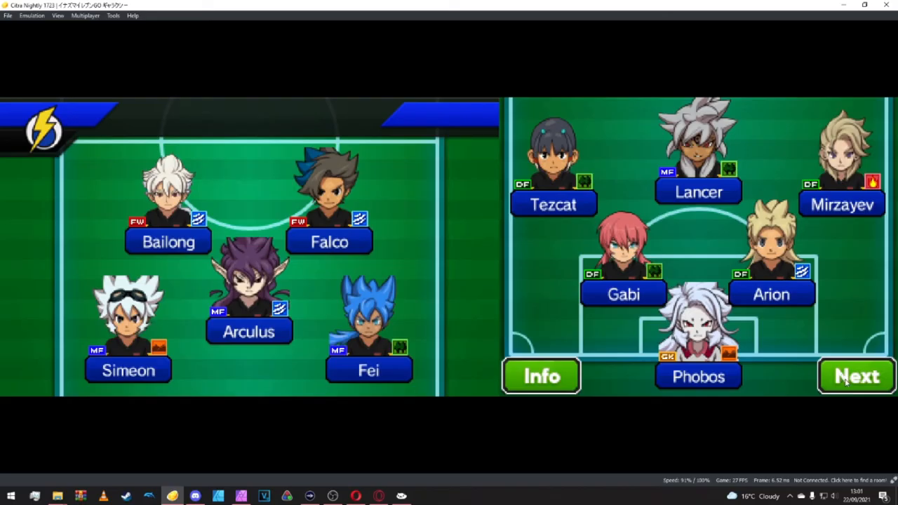
# Step: Advance past the lineup, kick off the match and shoot at goal with Falco
pyautogui.click(856, 376)
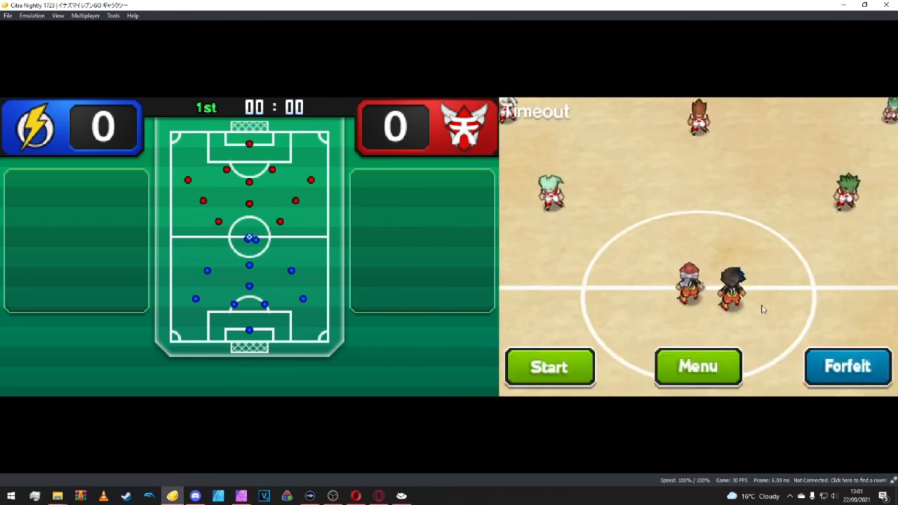
pyautogui.click(550, 368)
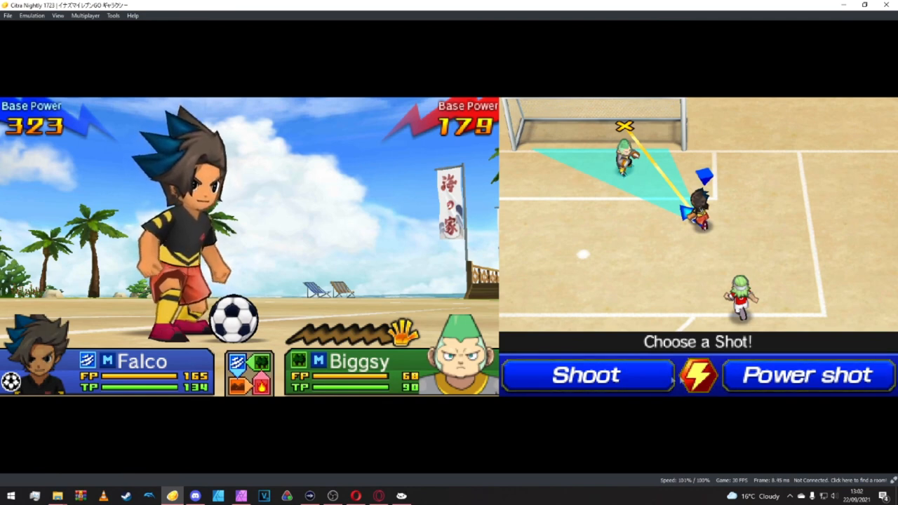
pyautogui.click(808, 376)
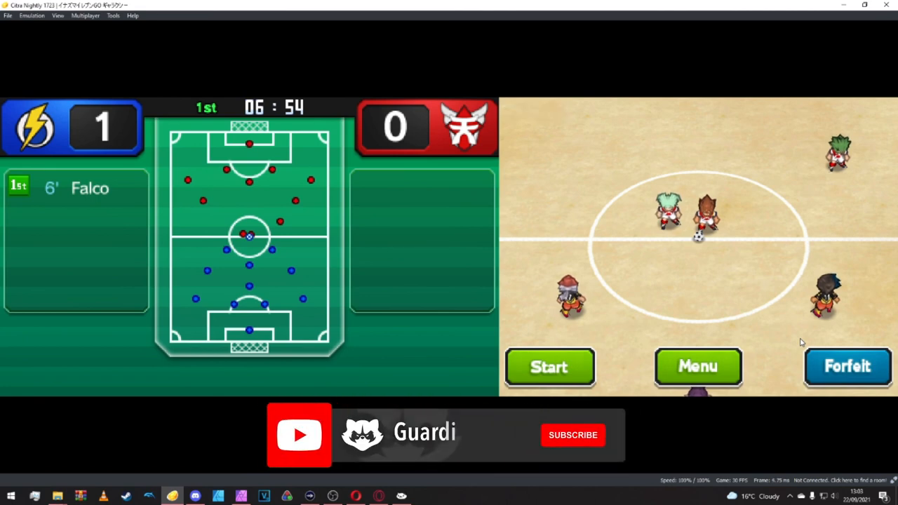
# Step: Let Falco's shot score, putting the team ahead 1–0 at 6' in the first half
pyautogui.click(572, 435)
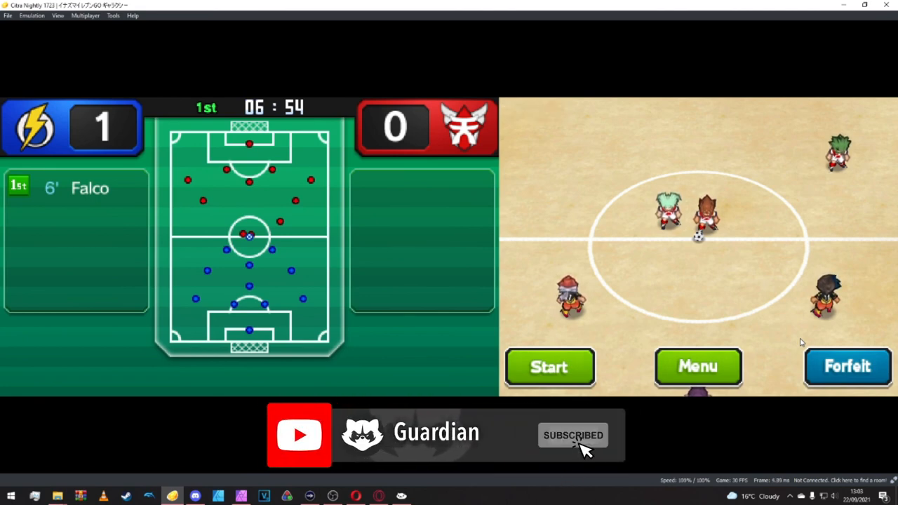